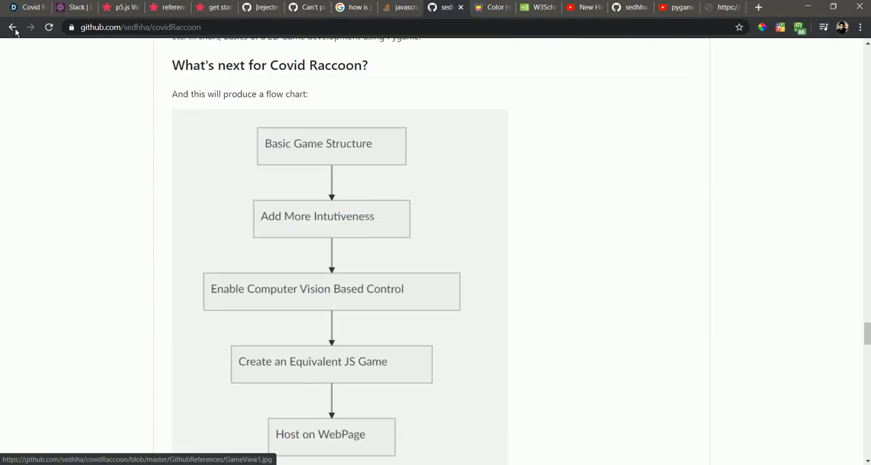
- Go back to the Covid Raccoon Devpost page and read down to its references and credits
{"action": "left_click", "coordinate": [12, 27]}
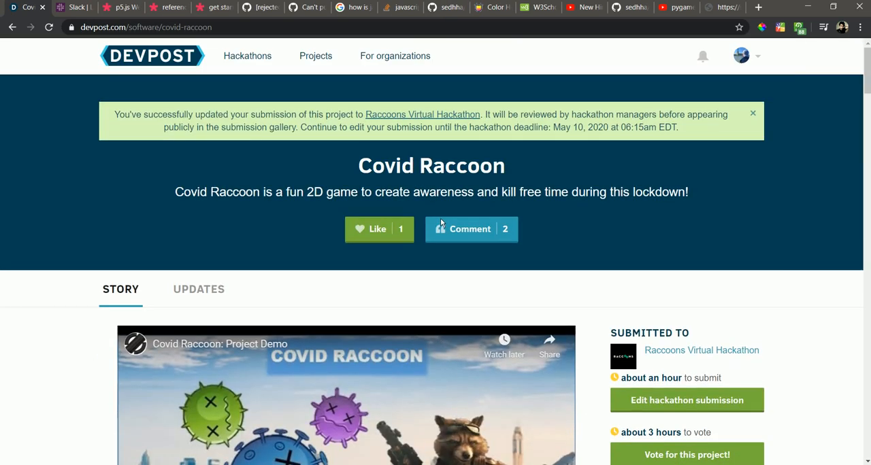
{"action": "scroll", "scroll_direction": "down", "scroll_amount": 3}
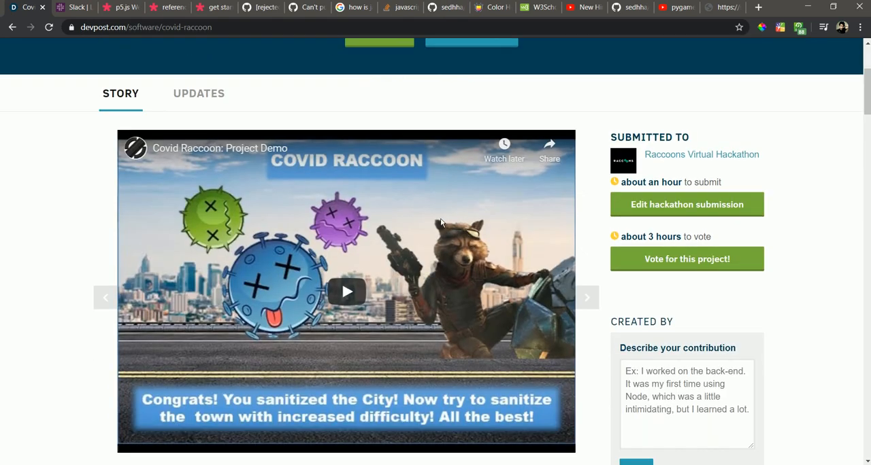
{"action": "scroll", "scroll_direction": "down", "scroll_amount": 3}
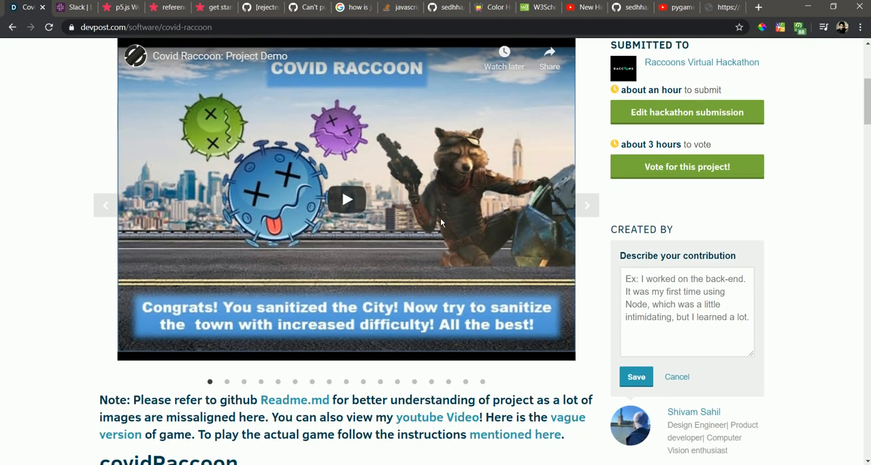
{"action": "scroll", "scroll_direction": "down", "scroll_amount": 3}
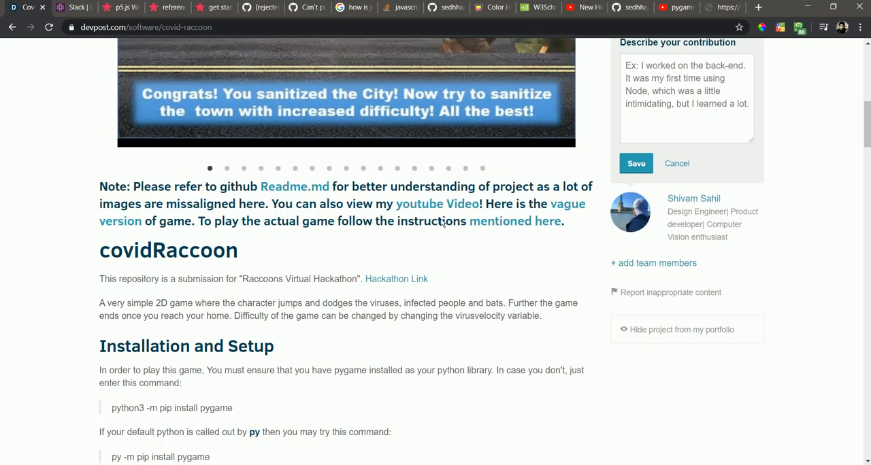
{"action": "scroll", "scroll_direction": "down", "scroll_amount": 3}
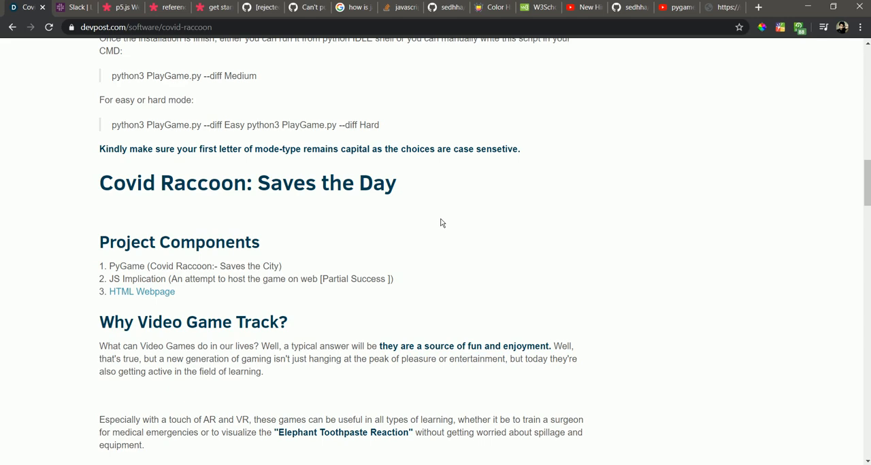
{"action": "scroll", "scroll_direction": "down", "scroll_amount": 3}
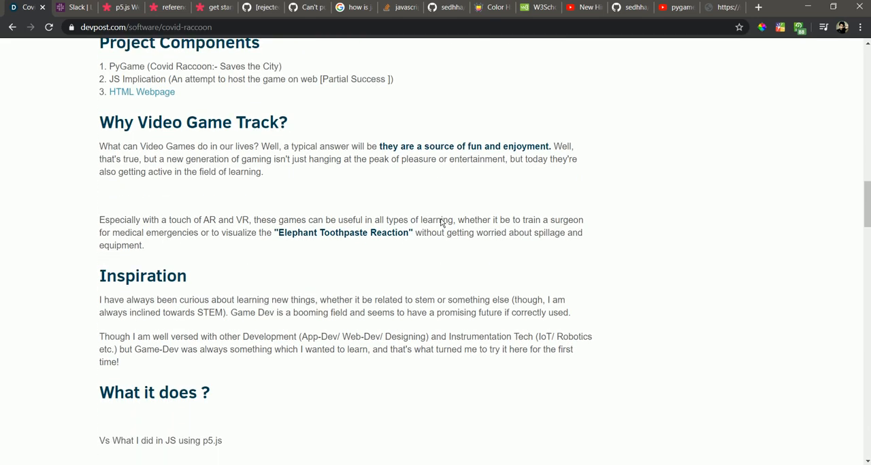
{"action": "scroll", "scroll_direction": "down", "scroll_amount": 3}
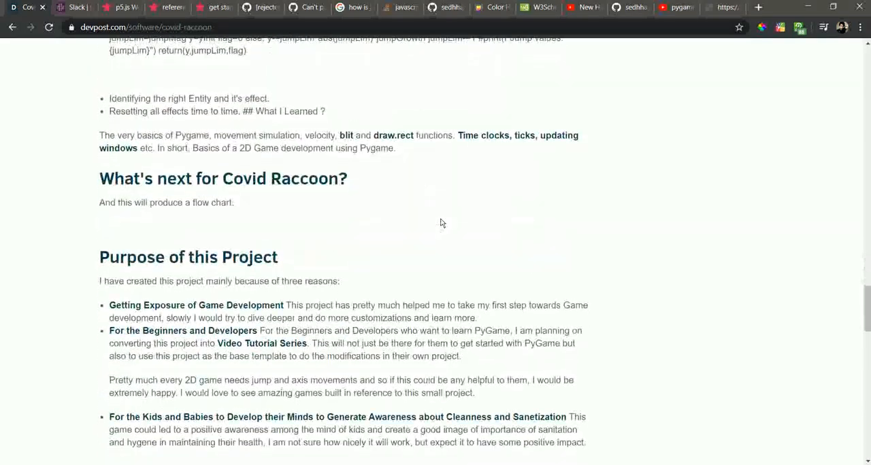
{"action": "scroll", "scroll_direction": "down", "scroll_amount": 3}
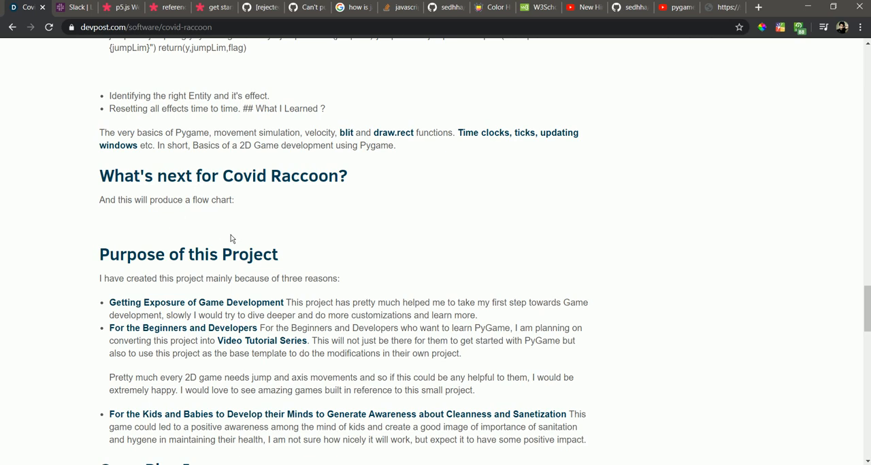
{"action": "scroll", "scroll_direction": "down", "scroll_amount": 3}
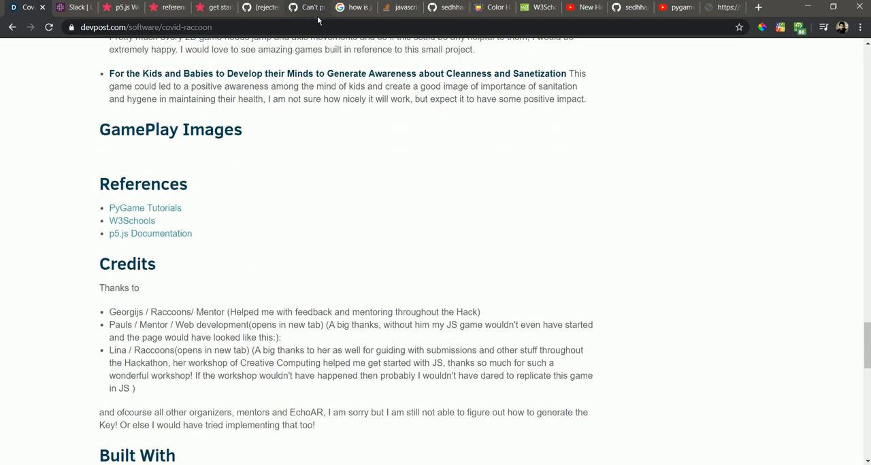
- Switch to the covidRaccoon repository and browse its README's pip install pygame commands and gameplay images
{"action": "left_click", "coordinate": [445, 7]}
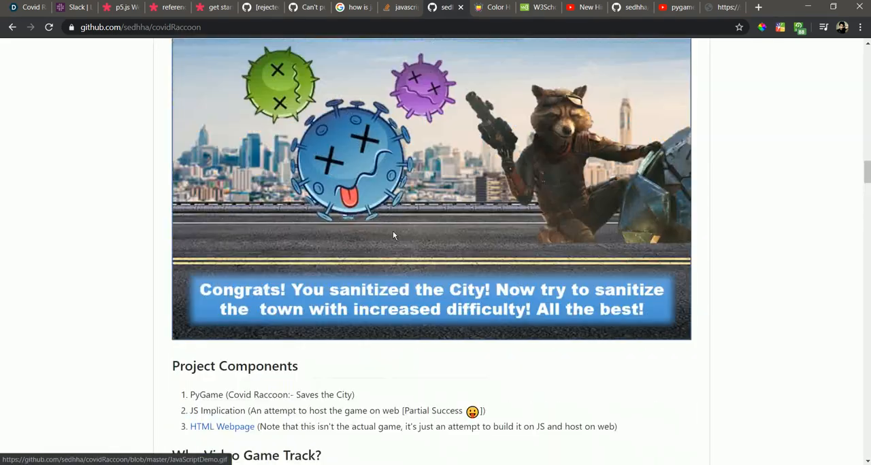
{"action": "scroll", "scroll_direction": "up", "scroll_amount": 3}
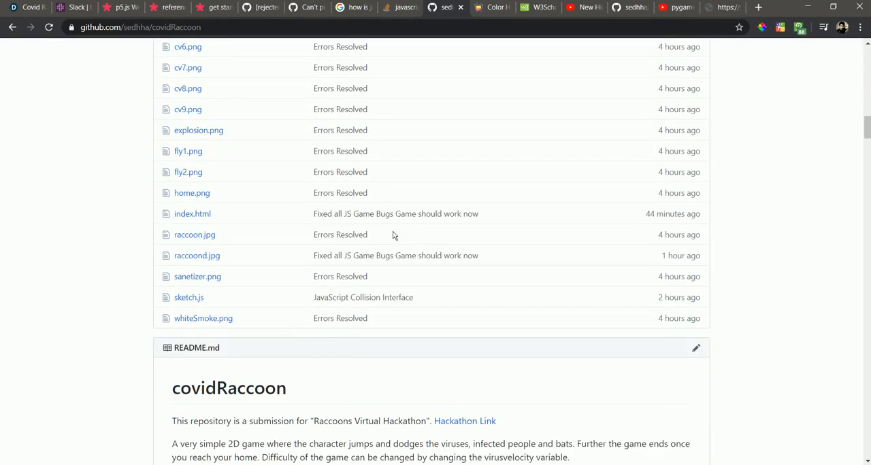
{"action": "scroll", "scroll_direction": "down", "scroll_amount": 3}
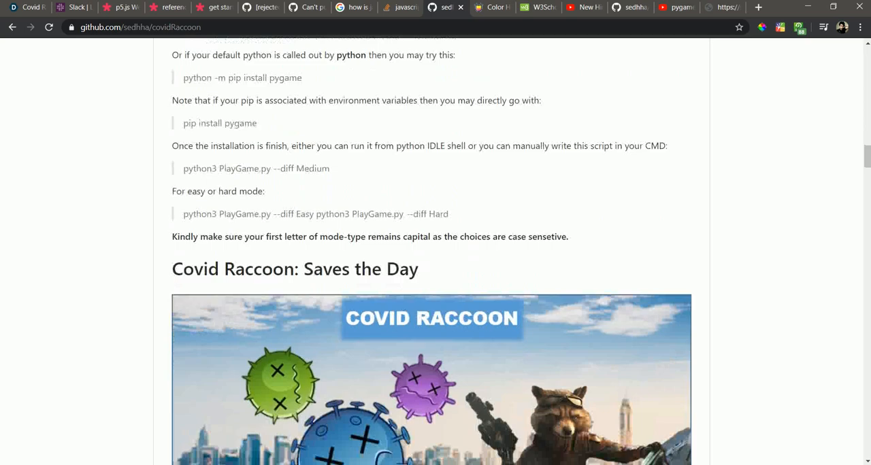
{"action": "scroll", "scroll_direction": "down", "scroll_amount": 3}
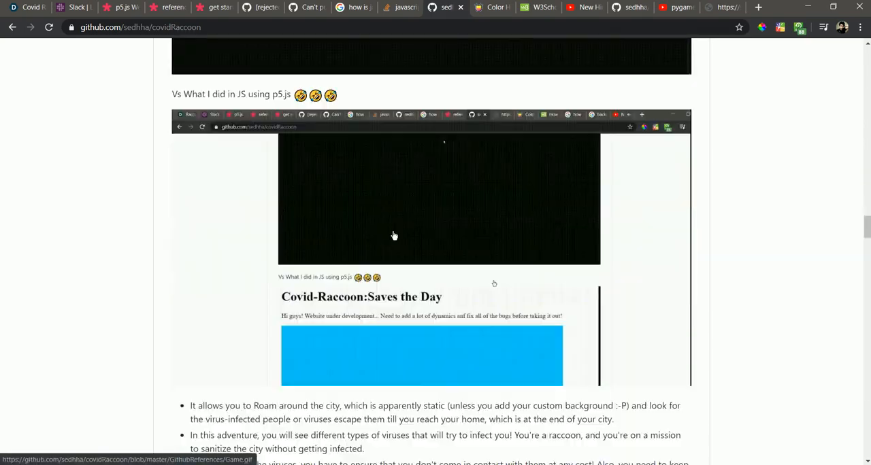
{"action": "scroll", "scroll_direction": "up", "scroll_amount": 3}
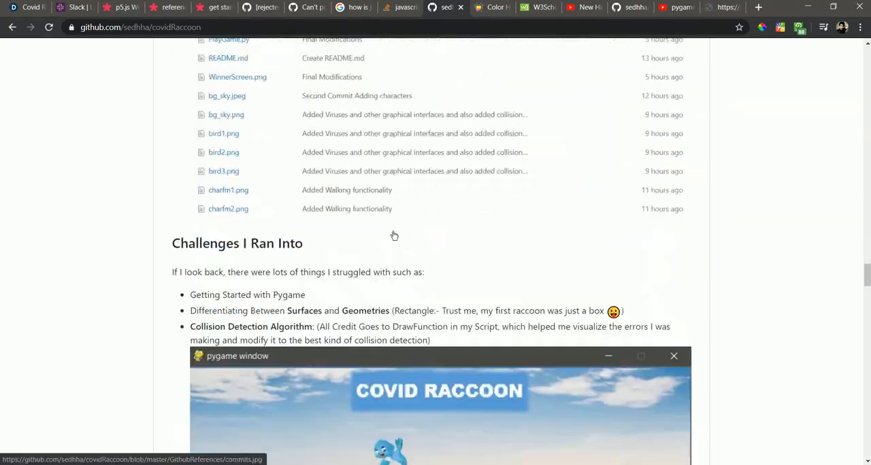
{"action": "scroll", "scroll_direction": "down", "scroll_amount": 3}
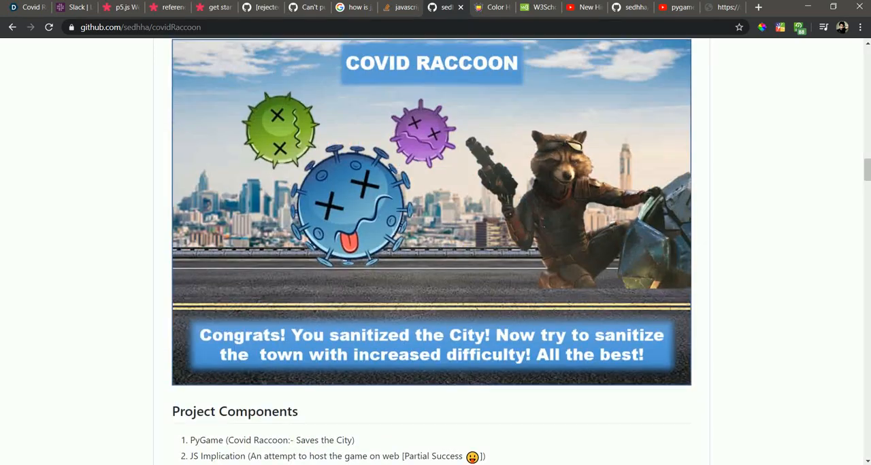
{"action": "scroll", "scroll_direction": "up", "scroll_amount": 3}
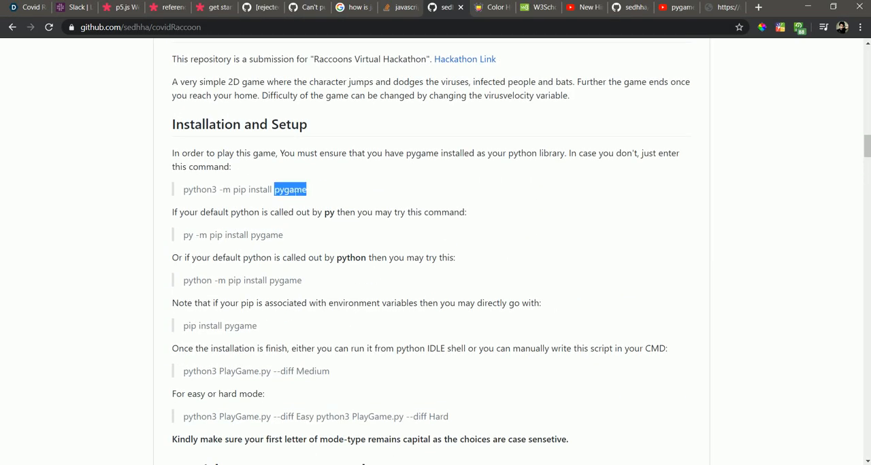
{"action": "scroll", "scroll_direction": "down", "scroll_amount": 3}
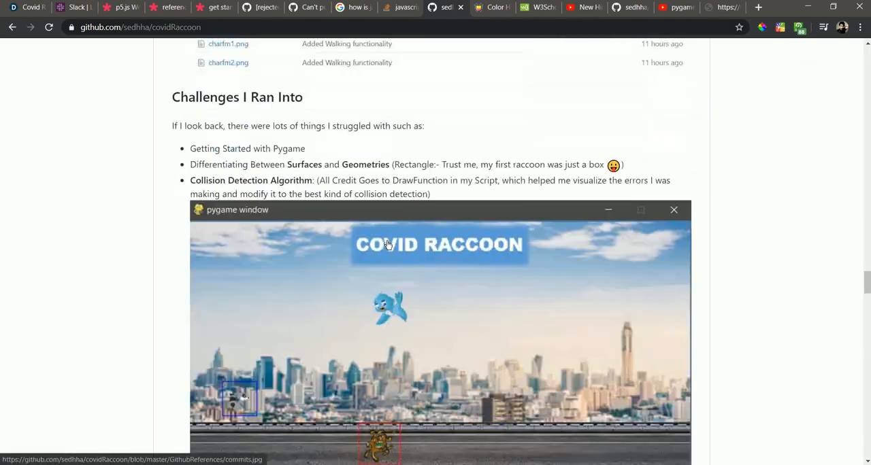
{"action": "scroll", "scroll_direction": "down", "scroll_amount": 3}
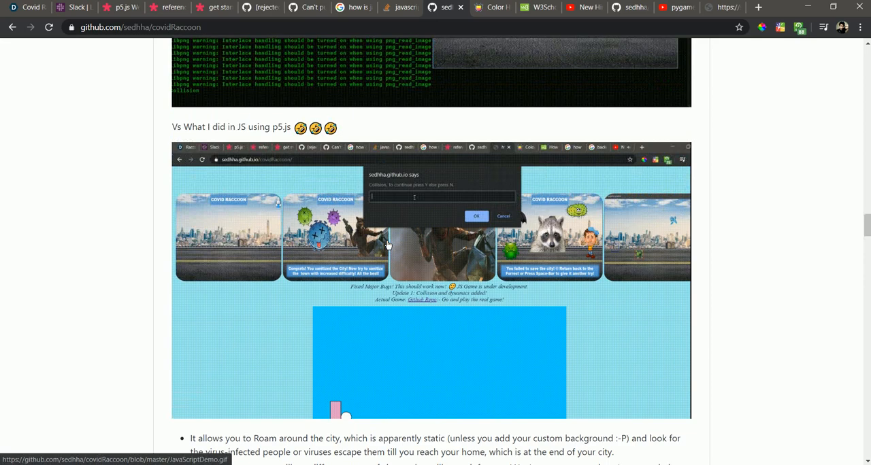
{"action": "scroll", "scroll_direction": "down", "scroll_amount": 3}
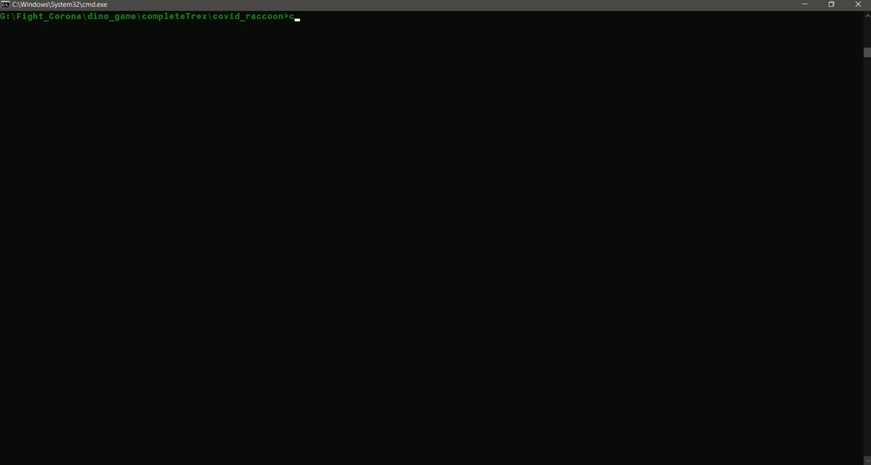
- Clear the prompt and enter 'py PlayGame.py --diff Easy' in the covid_raccoon folder
{"action": "key", "text": "Backspace"}
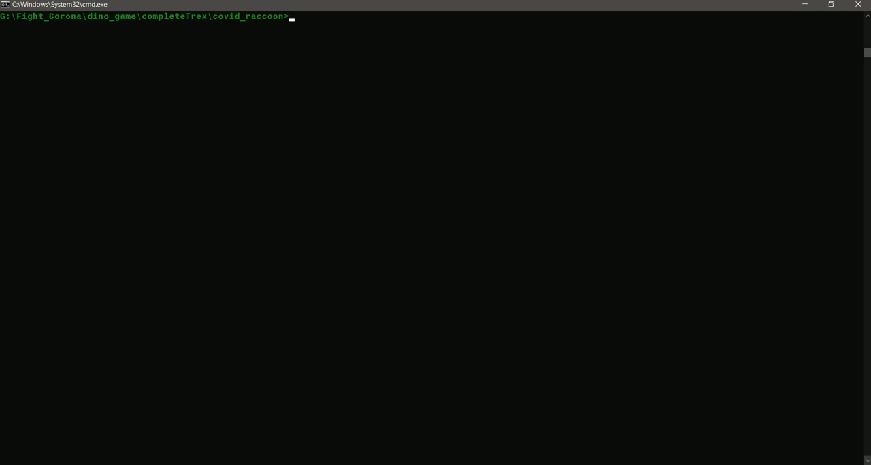
{"action": "type", "text": "py"}
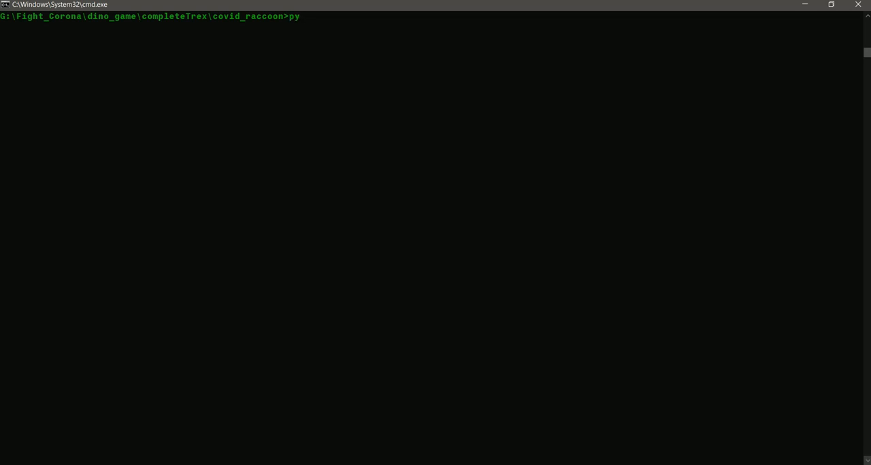
{"action": "type", "text": "Play"}
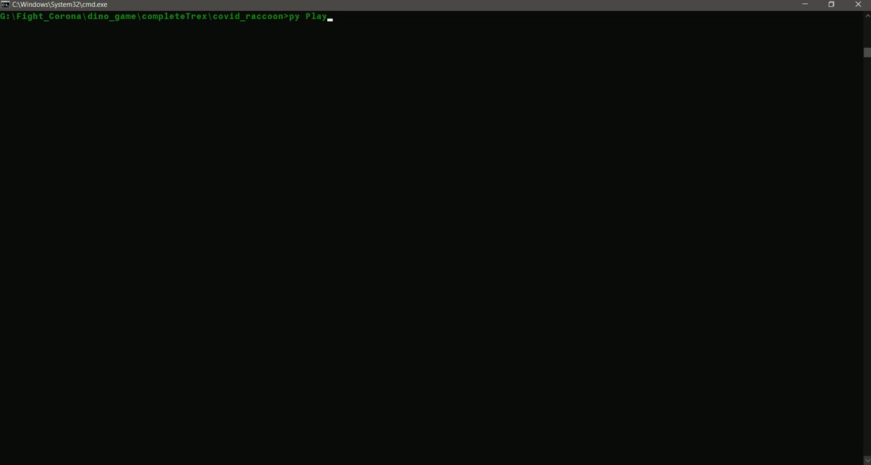
{"action": "type", "text": "Game.py"}
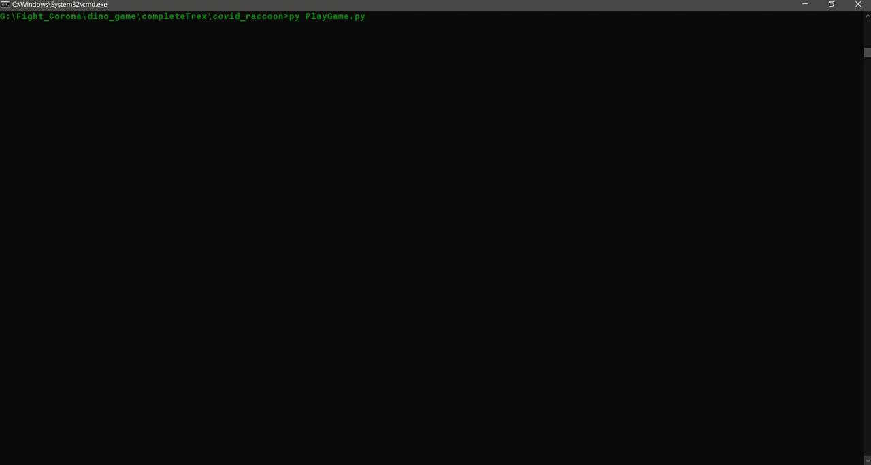
{"action": "type", "text": "--dif"}
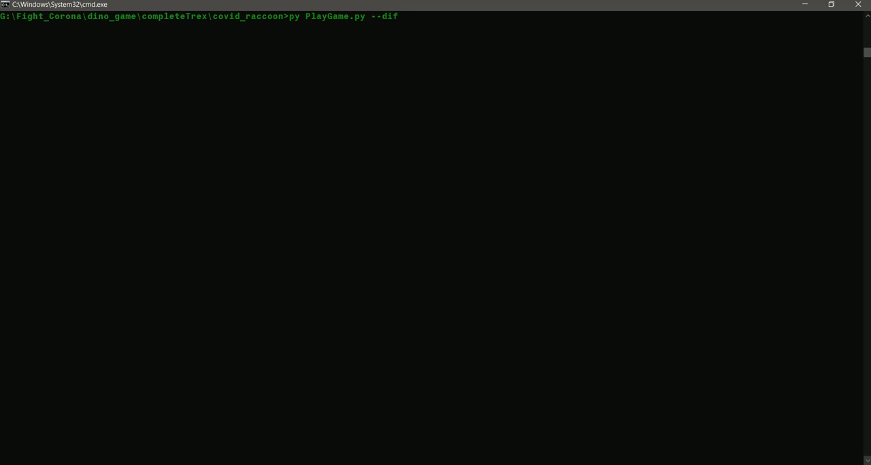
{"action": "type", "text": "f"}
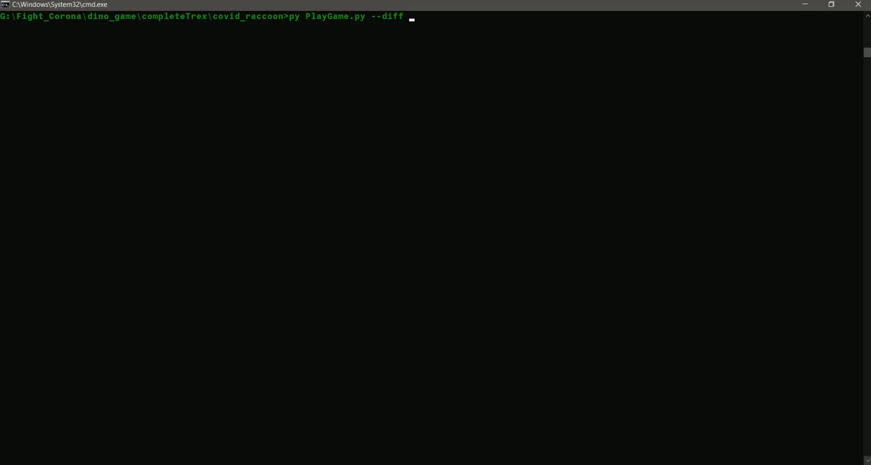
{"action": "type", "text": "Easy"}
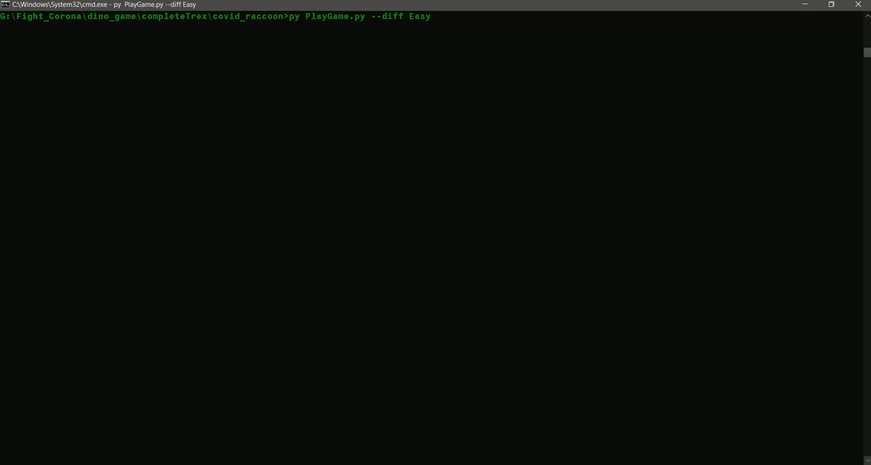
{"action": "mouse_move", "coordinate": [189, 151]}
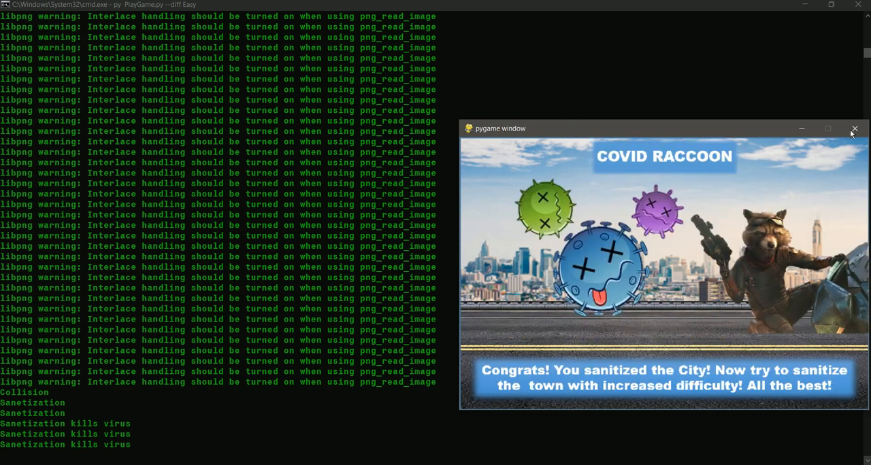
{"action": "mouse_move", "coordinate": [234, 454]}
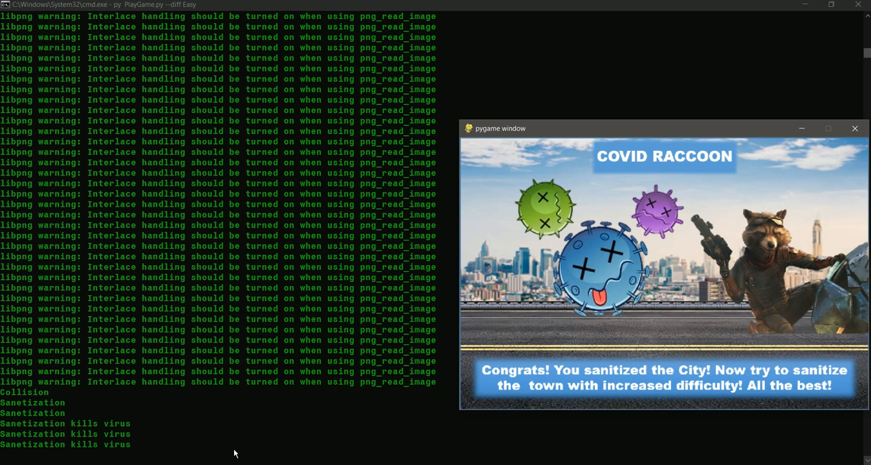
{"action": "mouse_move", "coordinate": [73, 420]}
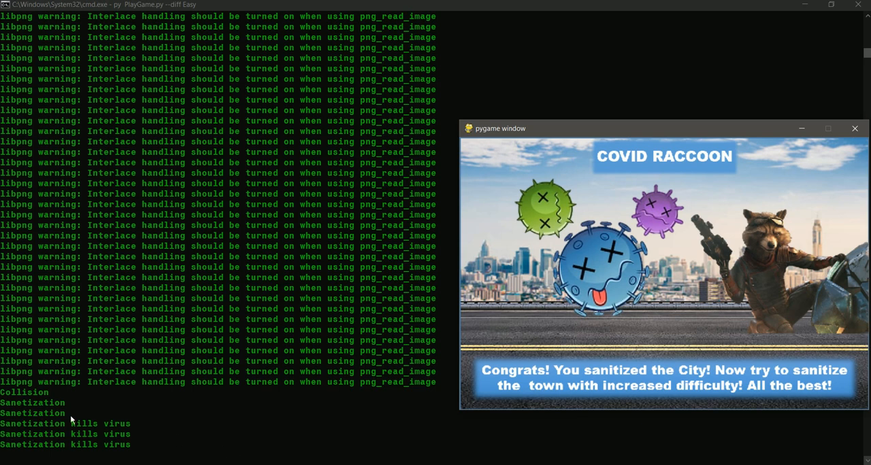
{"action": "mouse_move", "coordinate": [237, 404]}
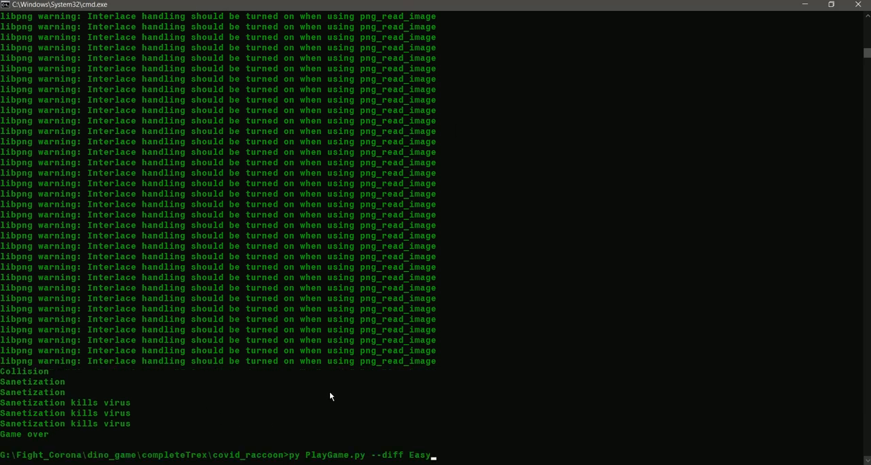
- Change the command's difficulty from Easy to Medium and launch the game
{"action": "key", "text": "backspace"}
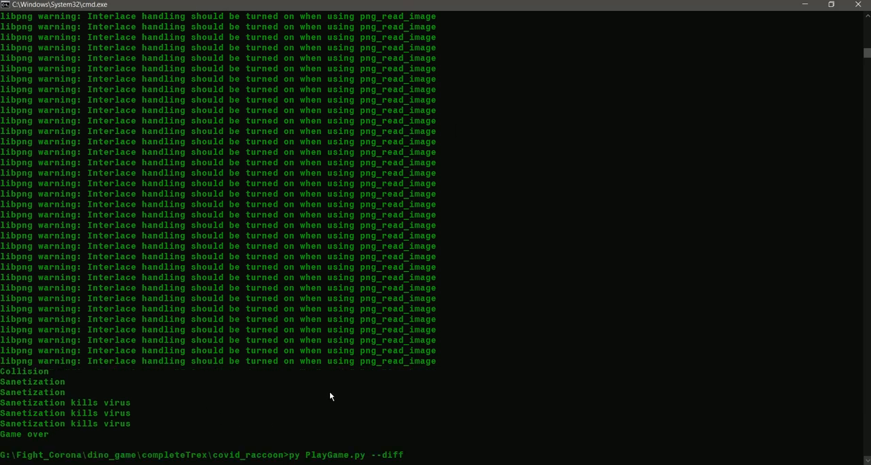
{"action": "type", "text": "Medium"}
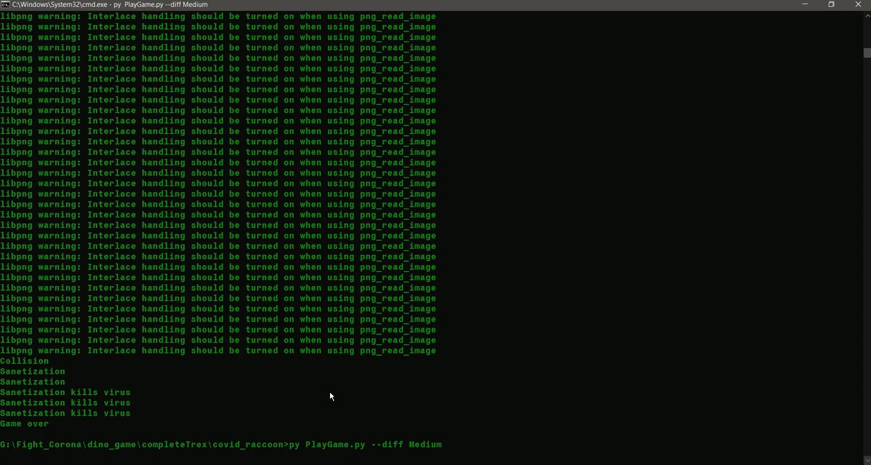
{"action": "key", "text": "Return"}
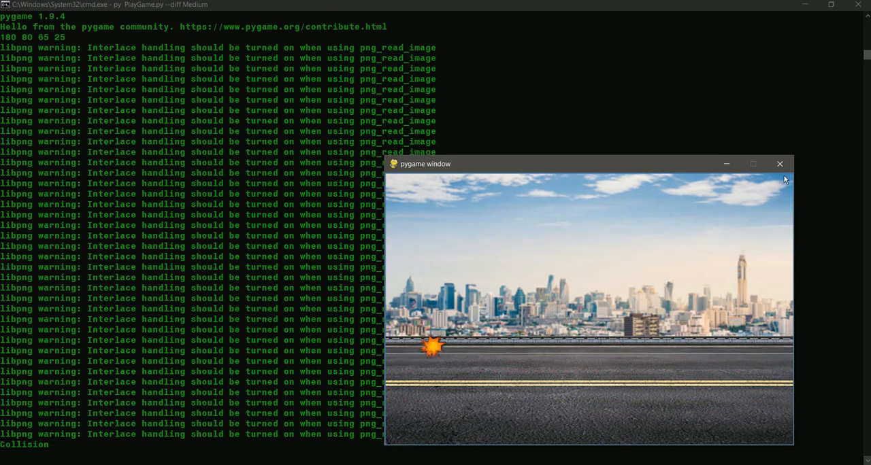
- Close the Medium game and relaunch it with 'py PlayGame.py --diff Hard'
{"action": "left_click", "coordinate": [780, 164]}
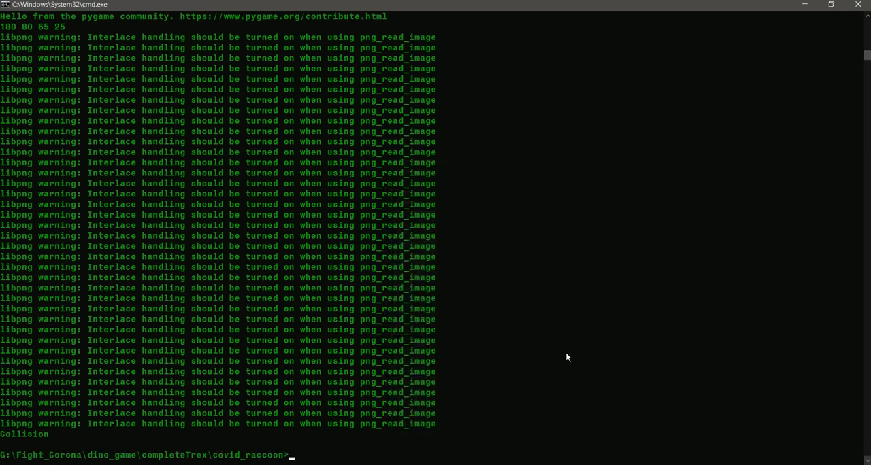
{"action": "type", "text": "py PlayGame.py --diff Medium"}
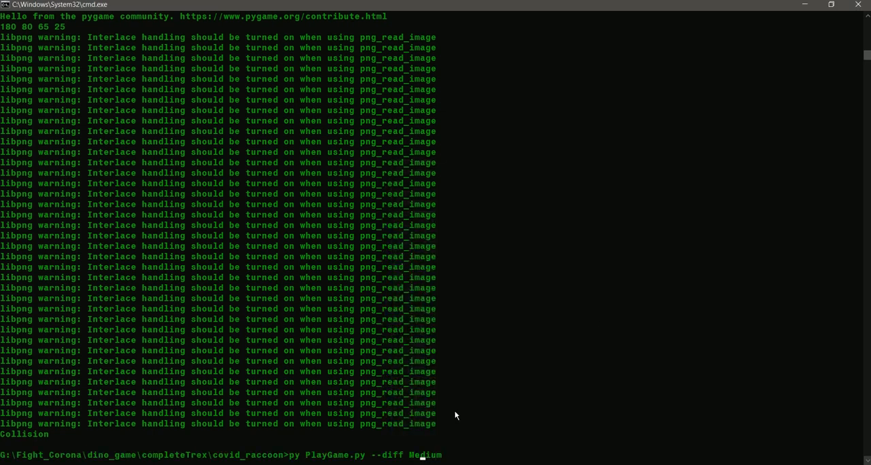
{"action": "key", "text": "Backspace"}
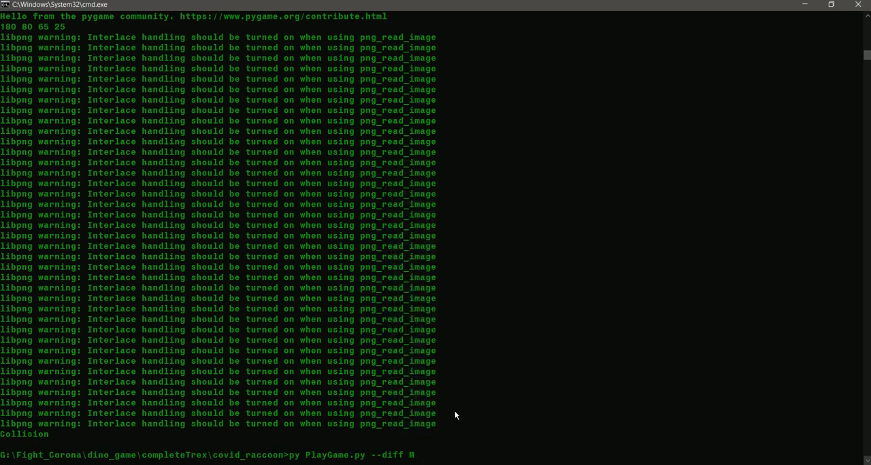
{"action": "type", "text": "a"}
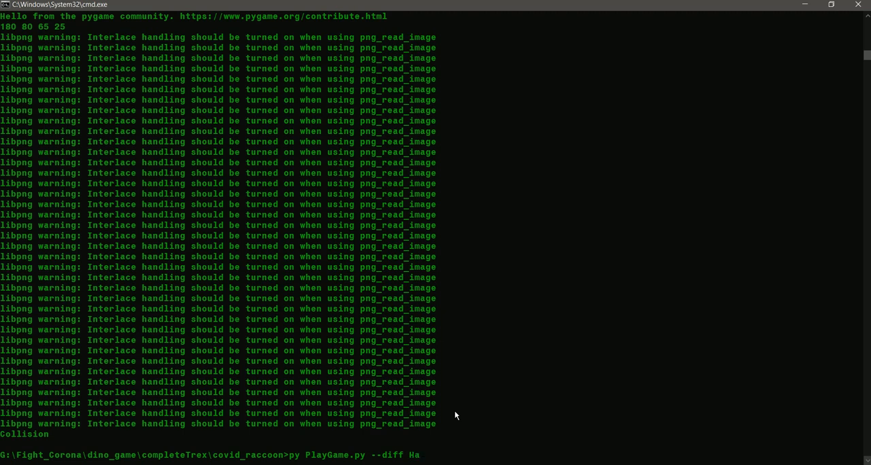
{"action": "type", "text": "rd"}
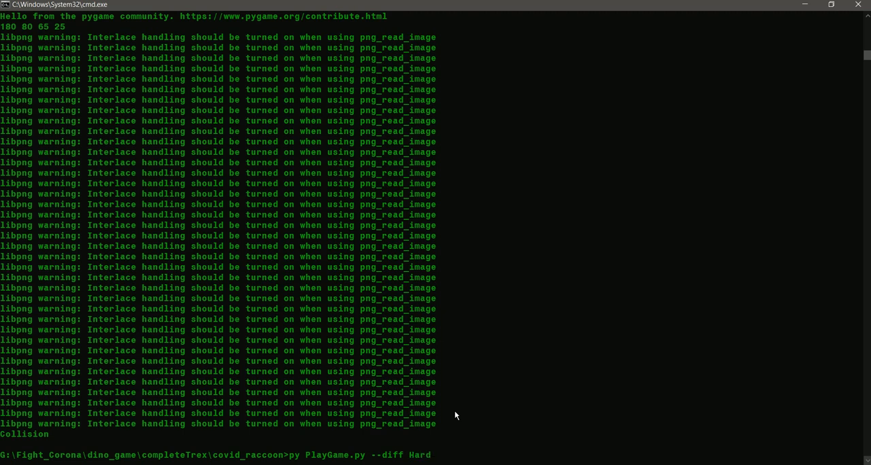
{"action": "key", "text": "Return"}
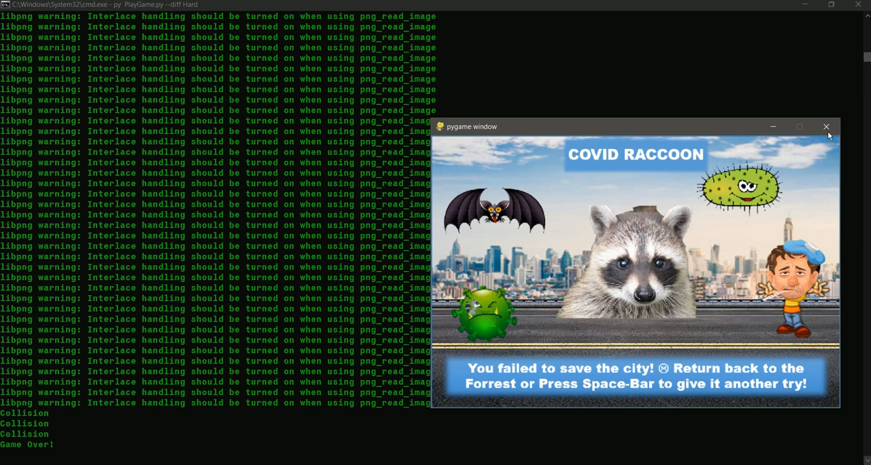
- Close the game-over window, browse the covid_raccoon files, and open the GithubReferences folder
{"action": "left_click", "coordinate": [826, 127]}
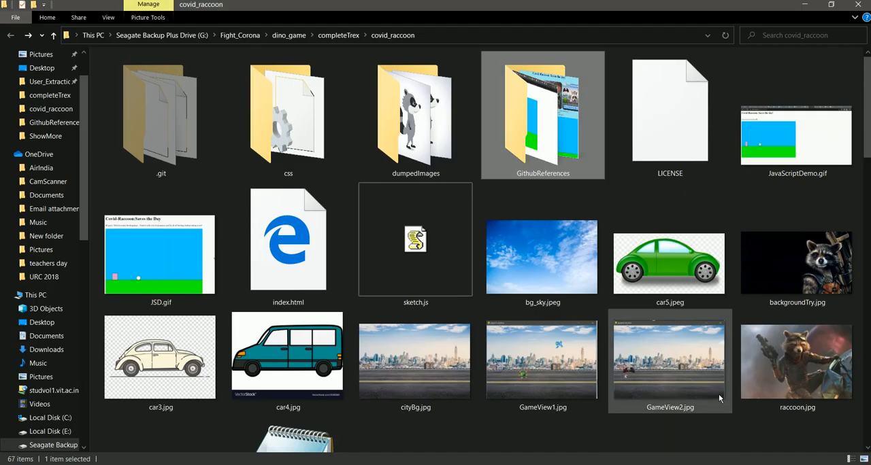
{"action": "scroll", "scroll_direction": "down", "scroll_amount": 3}
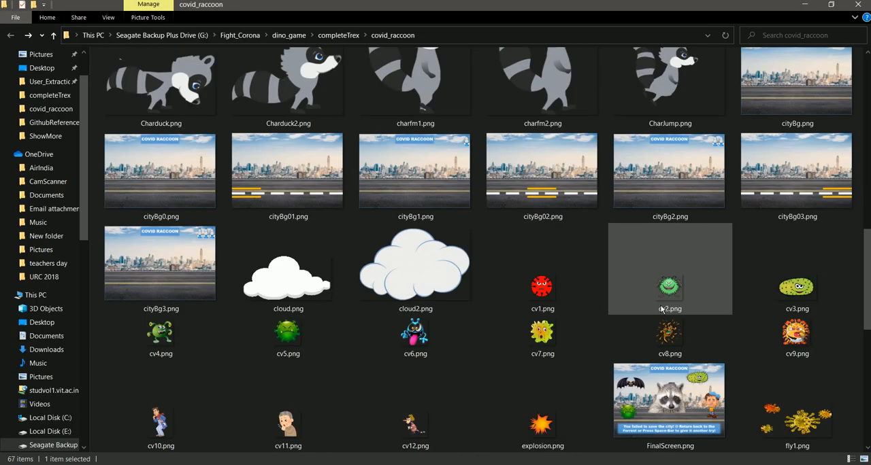
{"action": "scroll", "scroll_direction": "down", "scroll_amount": 3}
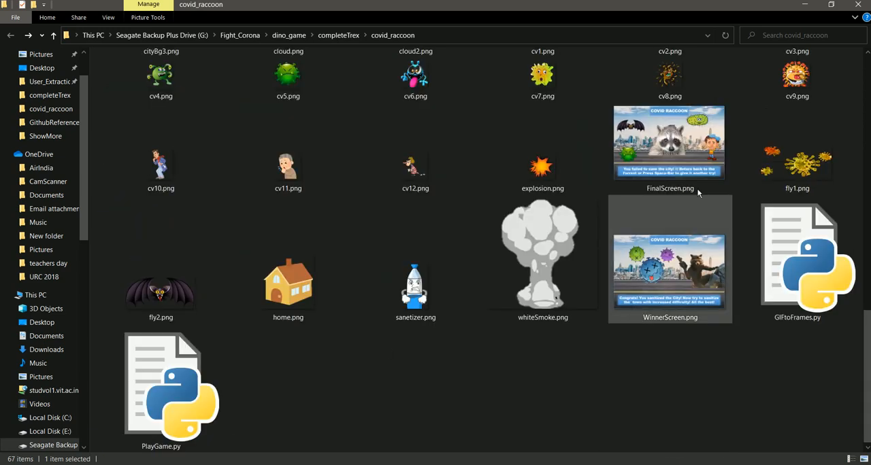
{"action": "scroll", "scroll_direction": "up", "scroll_amount": 3}
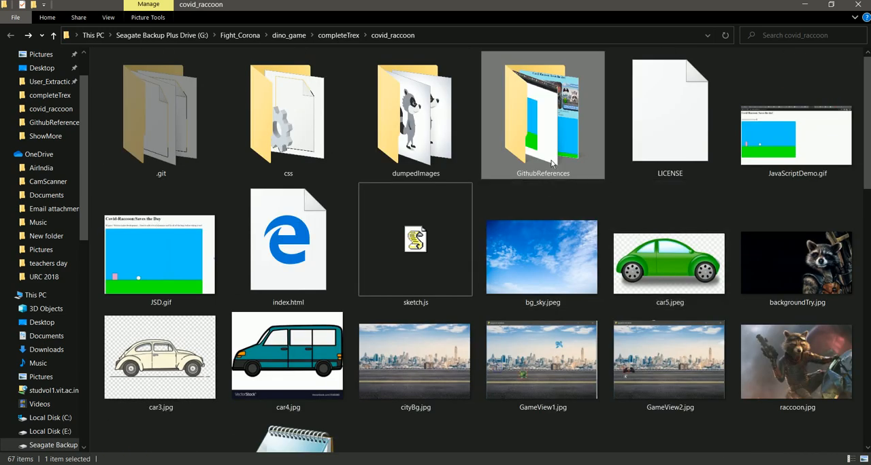
{"action": "mouse_move", "coordinate": [548, 153]}
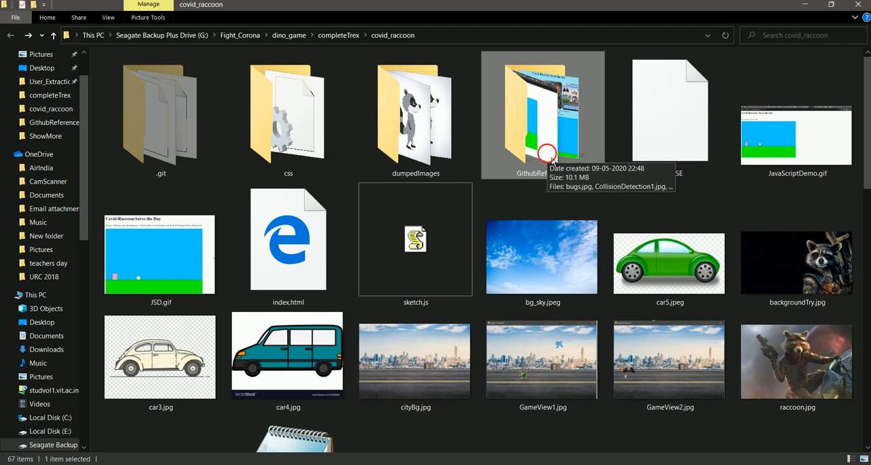
{"action": "double_click", "coordinate": [542, 114]}
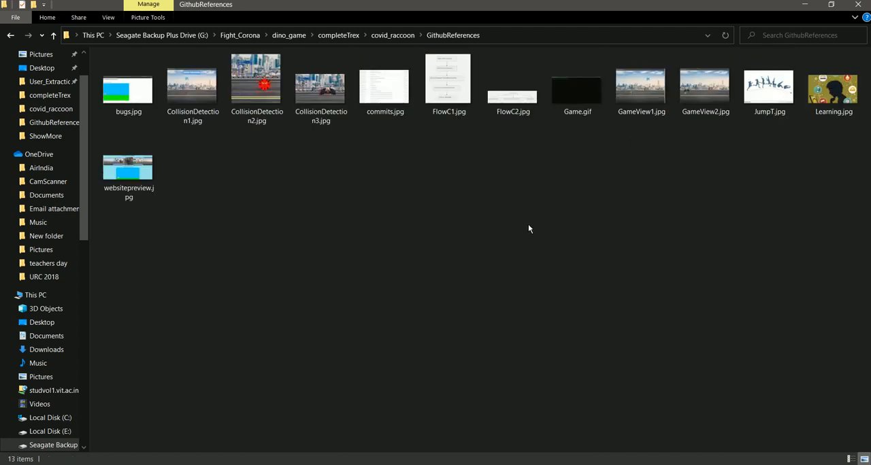
{"action": "mouse_move", "coordinate": [436, 259]}
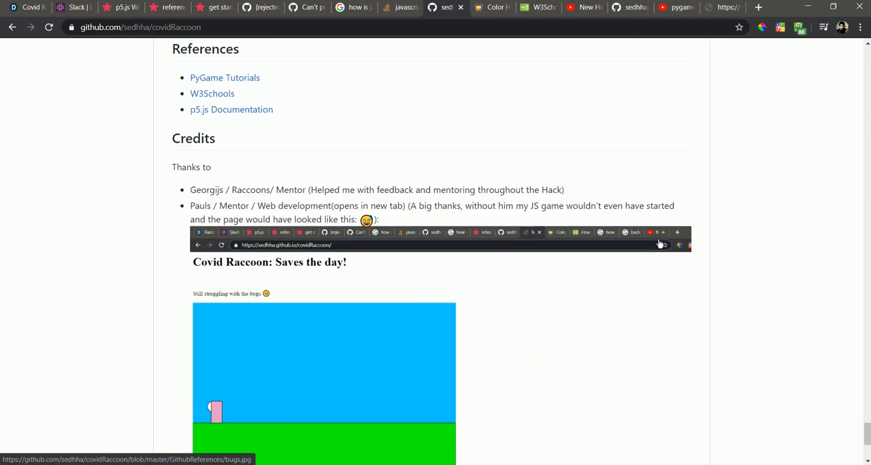
- Review the README's credits, flowchart and jumping algorithm, then switch to the p5.js sketch
{"action": "scroll", "scroll_direction": "up", "scroll_amount": 3}
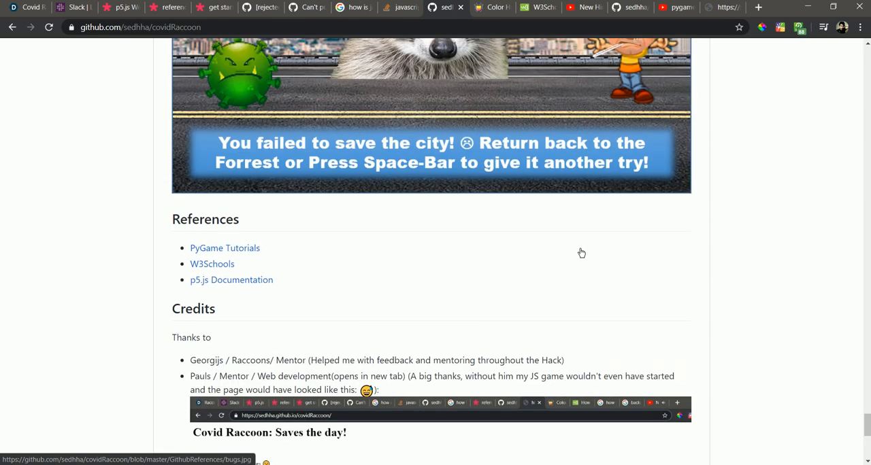
{"action": "scroll", "scroll_direction": "up", "scroll_amount": 3}
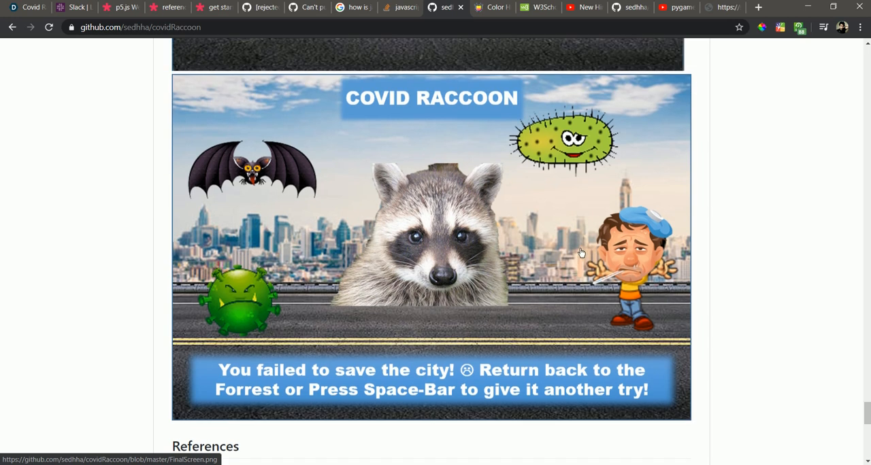
{"action": "mouse_move", "coordinate": [583, 257]}
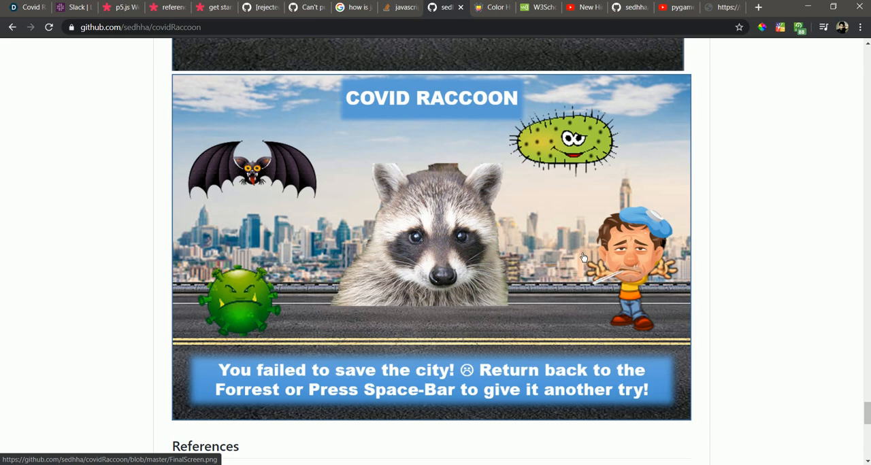
{"action": "scroll", "scroll_direction": "up", "scroll_amount": 3}
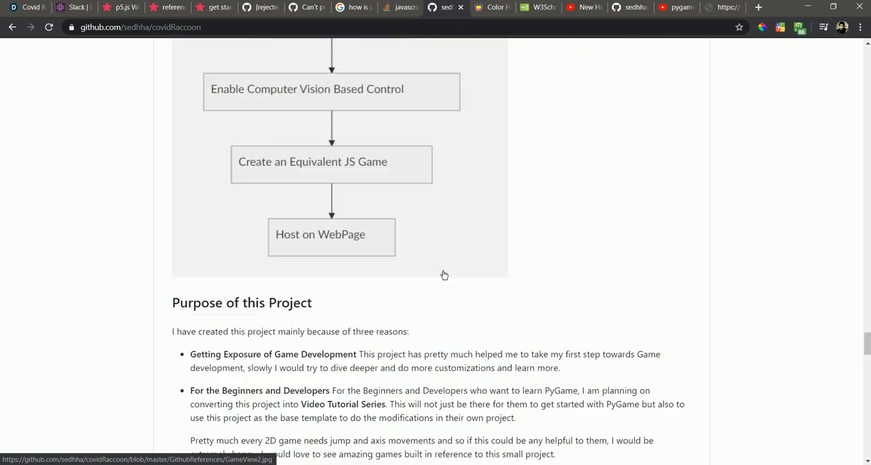
{"action": "scroll", "scroll_direction": "down", "scroll_amount": 3}
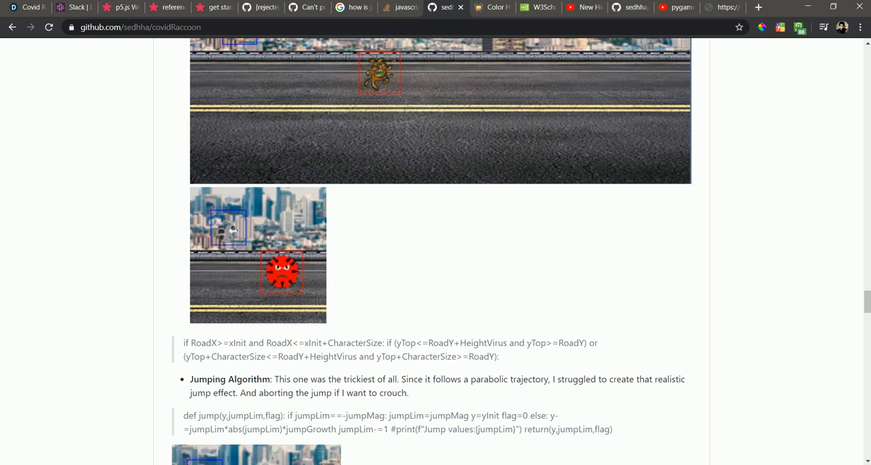
{"action": "left_click", "coordinate": [120, 7]}
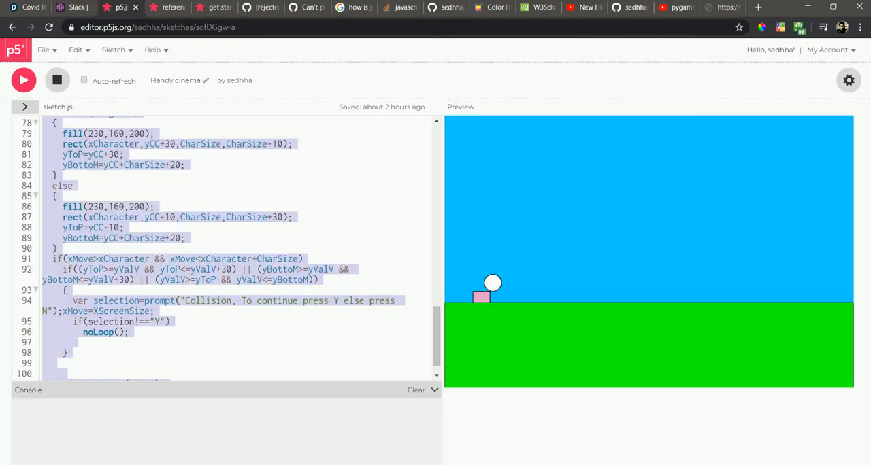
- Scroll sketch.js back up to its variables and movement function
{"action": "scroll", "scroll_direction": "up", "scroll_amount": 3}
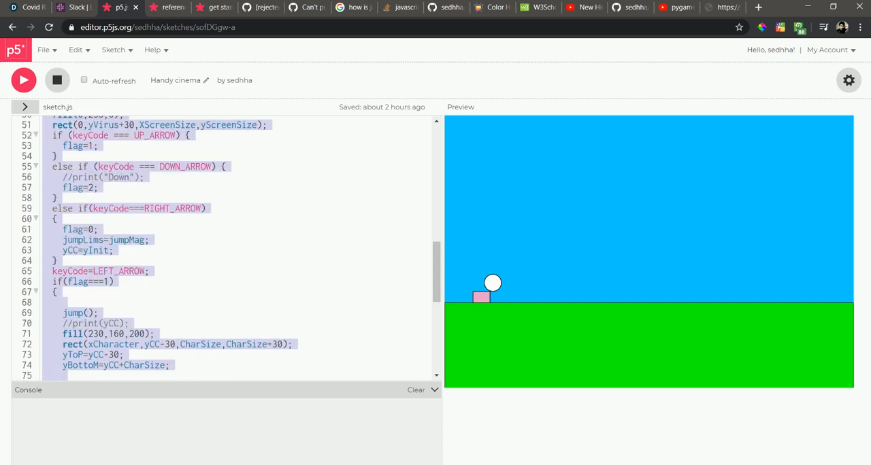
{"action": "scroll", "scroll_direction": "up", "scroll_amount": 3}
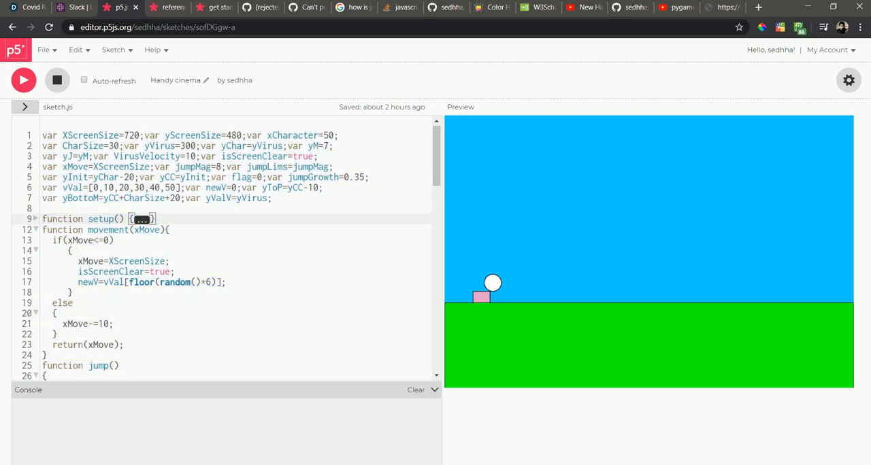
{"action": "scroll", "scroll_direction": "down", "scroll_amount": 3}
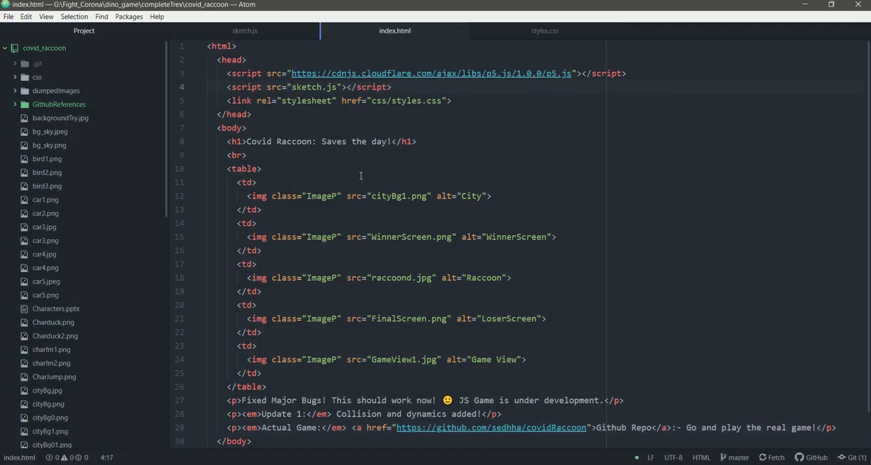
- View the styles.css stylesheet in Atom, then return to the p5.js sketch
{"action": "left_click", "coordinate": [544, 31]}
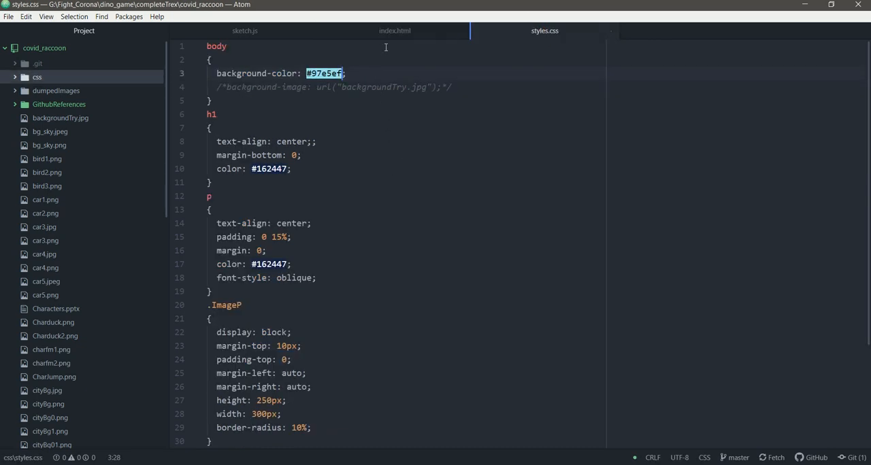
{"action": "left_click", "coordinate": [395, 30]}
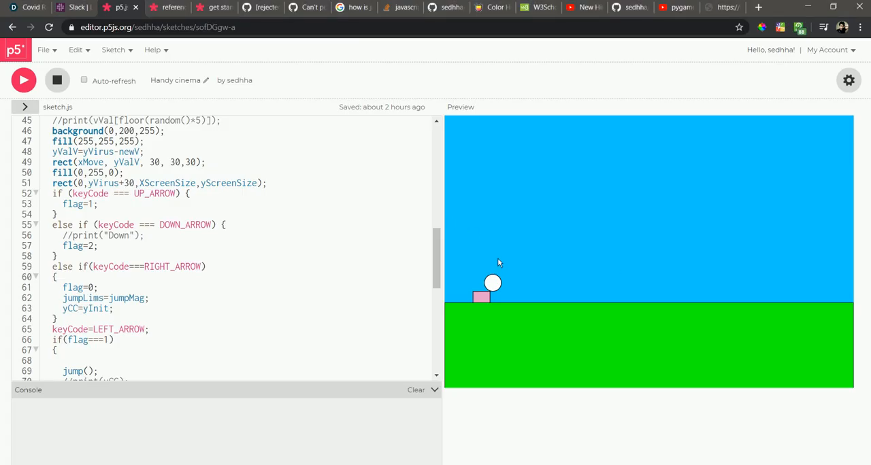
- Scroll sketch.js back to its variable declarations and switch to the covidRaccoon GitHub README
{"action": "scroll", "scroll_direction": "down", "scroll_amount": 3}
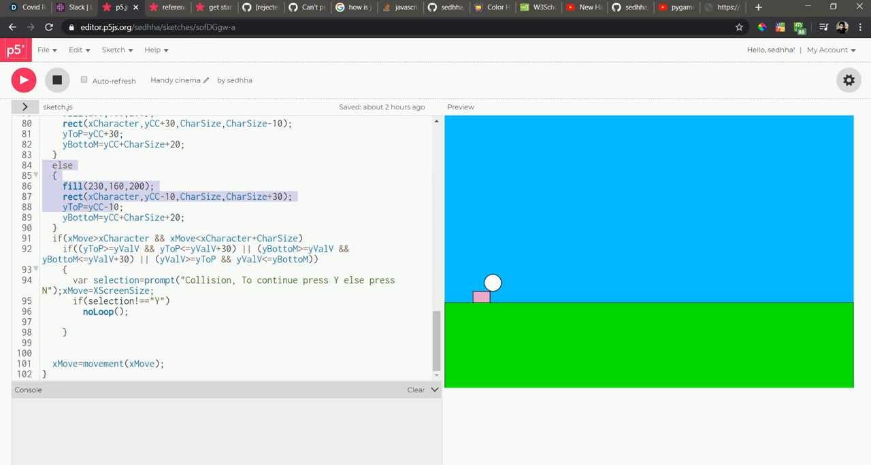
{"action": "scroll", "scroll_direction": "up", "scroll_amount": 3}
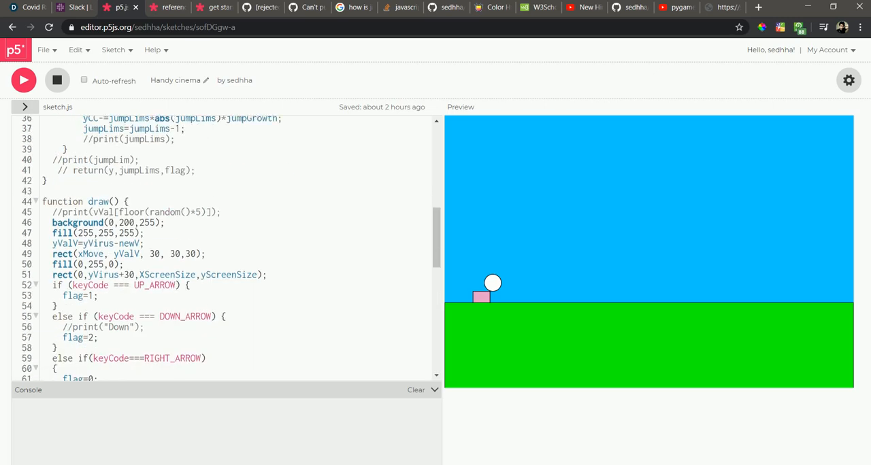
{"action": "scroll", "scroll_direction": "up", "scroll_amount": 3}
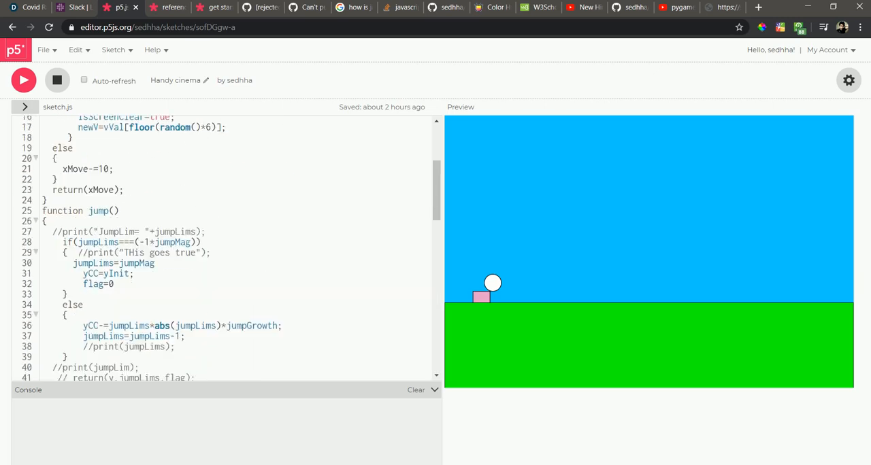
{"action": "scroll", "scroll_direction": "up", "scroll_amount": 3}
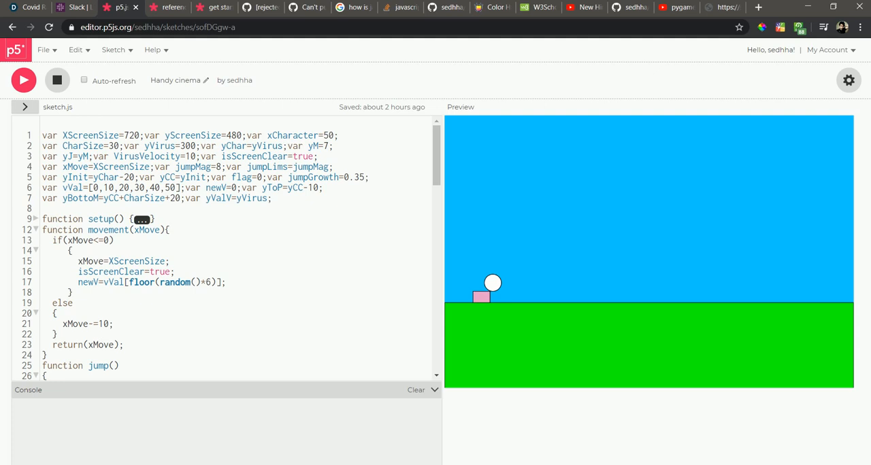
{"action": "mouse_move", "coordinate": [443, 17]}
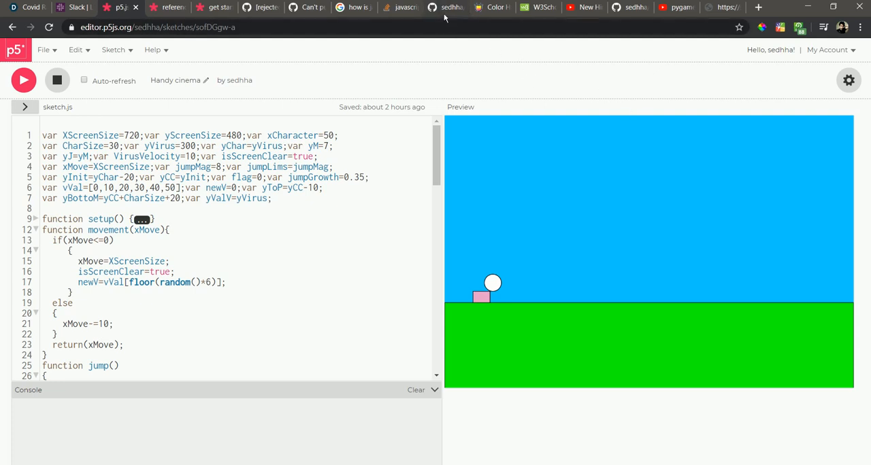
{"action": "left_click", "coordinate": [446, 6]}
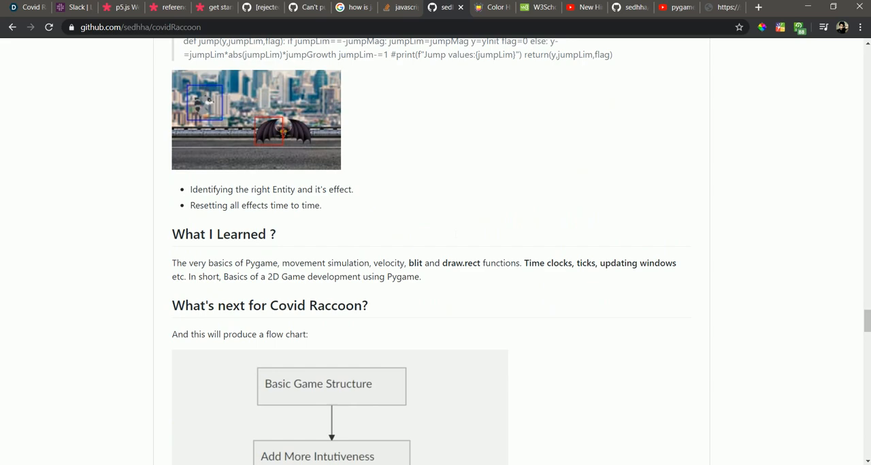
{"action": "scroll", "scroll_direction": "up", "scroll_amount": 3}
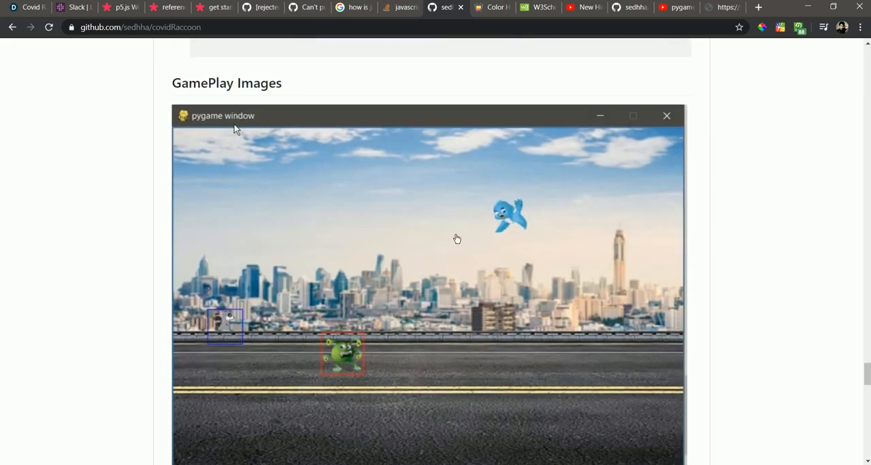
{"action": "scroll", "scroll_direction": "down", "scroll_amount": 3}
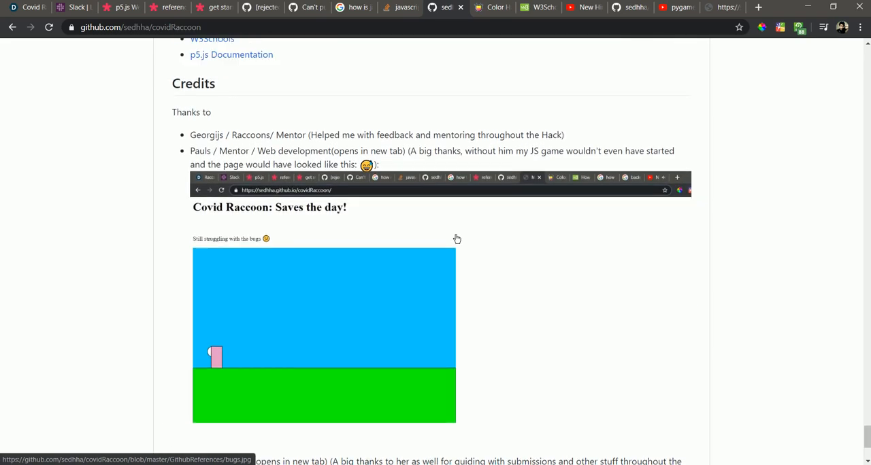
{"action": "scroll", "scroll_direction": "up", "scroll_amount": 3}
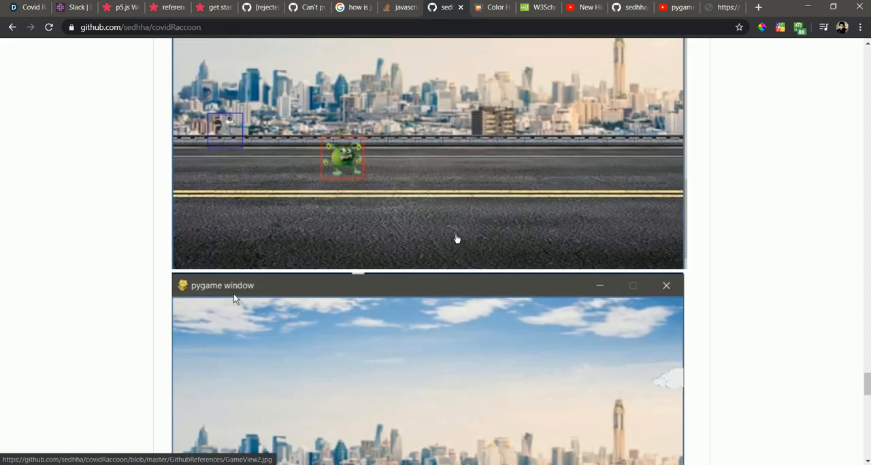
{"action": "scroll", "scroll_direction": "down", "scroll_amount": 3}
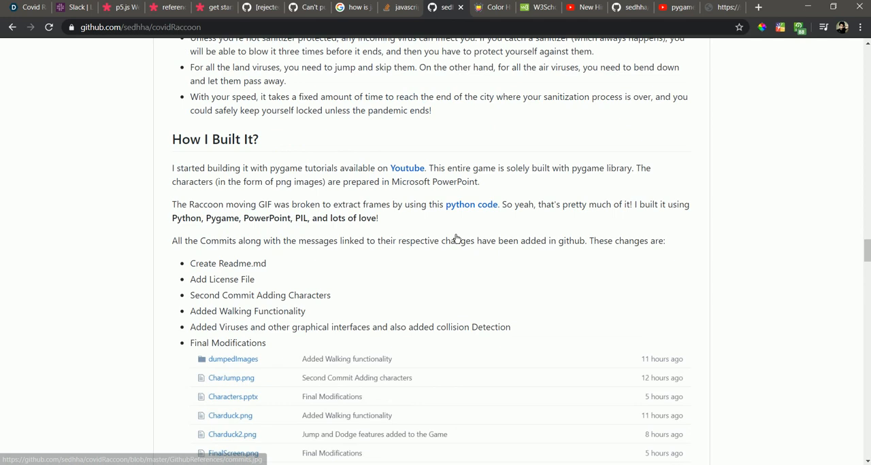
{"action": "scroll", "scroll_direction": "up", "scroll_amount": 3}
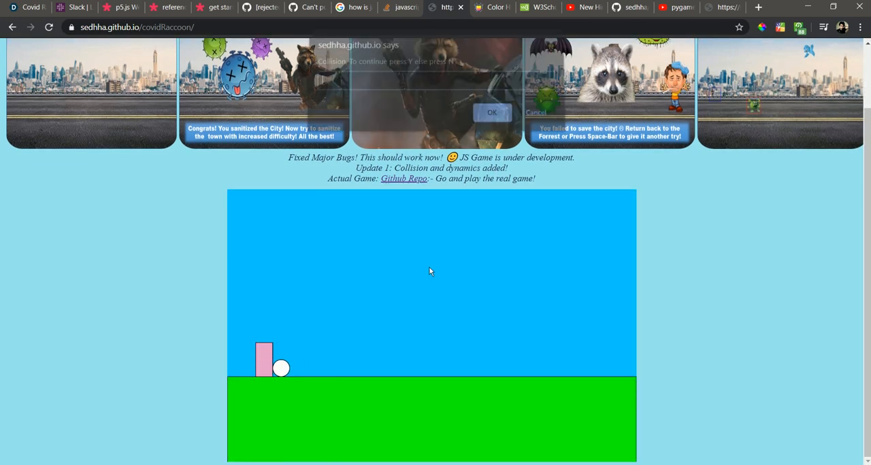
- Play the sedhha.github.io web game, answering Y to continue at each collision prompt
{"action": "type", "text": "Y"}
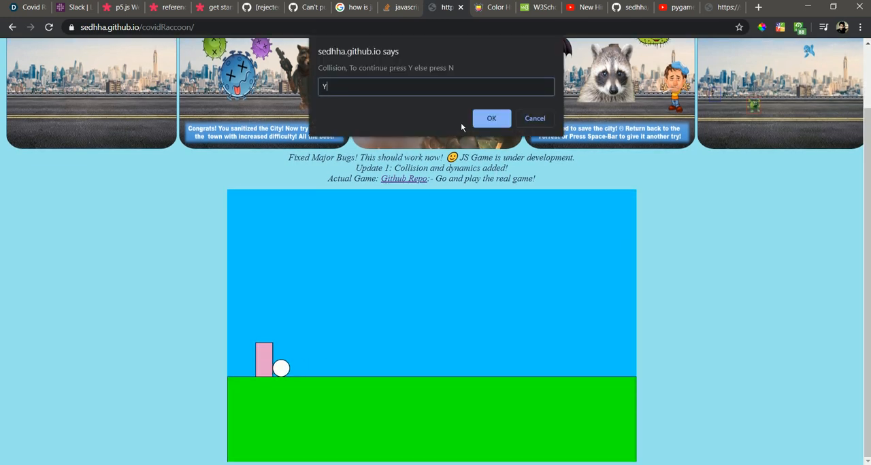
{"action": "left_click", "coordinate": [491, 118]}
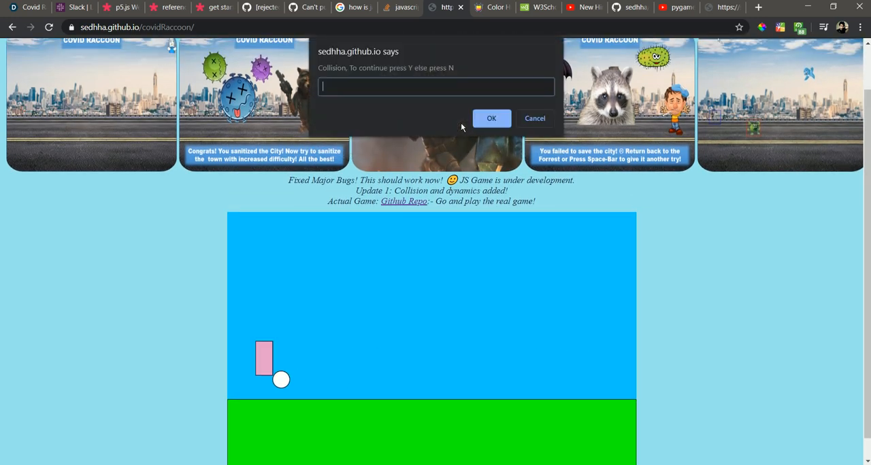
{"action": "left_click", "coordinate": [491, 118]}
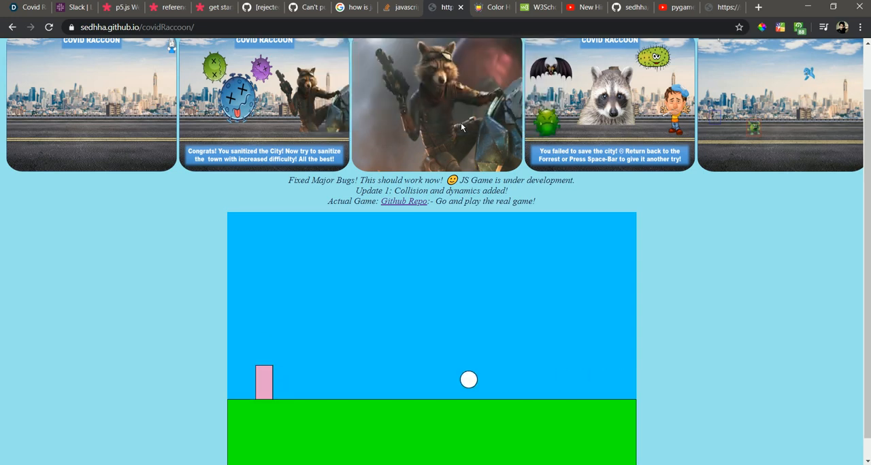
{"action": "scroll", "scroll_direction": "up", "scroll_amount": 3}
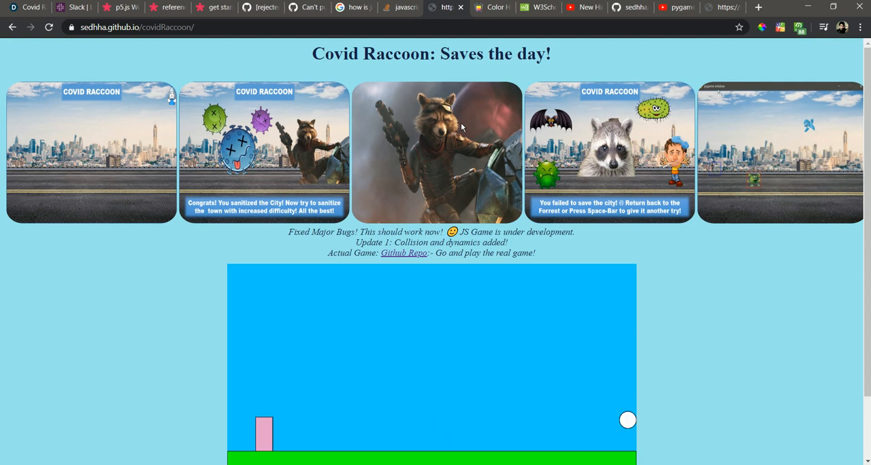
{"action": "scroll", "scroll_direction": "up", "scroll_amount": 3}
{"action": "type", "text": "Y"}
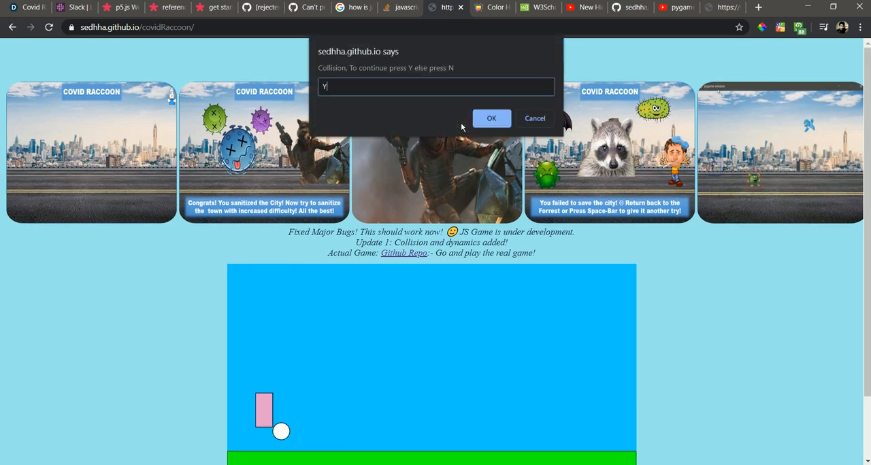
{"action": "key", "text": "Backspace"}
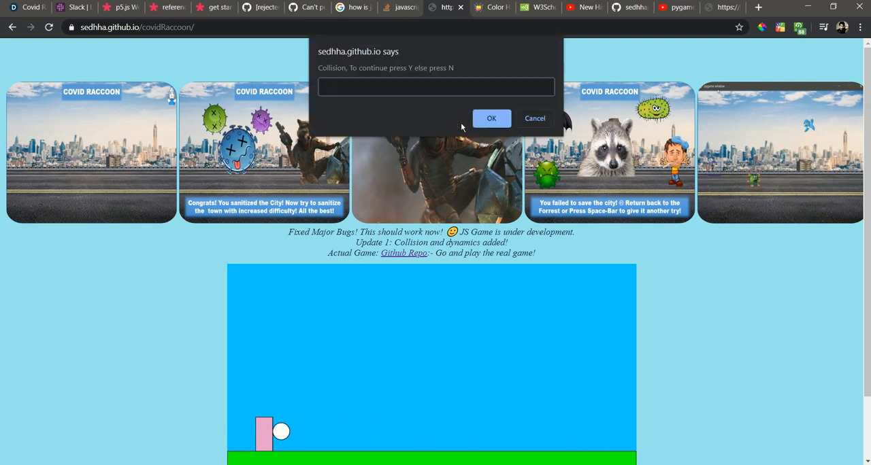
{"action": "left_click", "coordinate": [492, 118]}
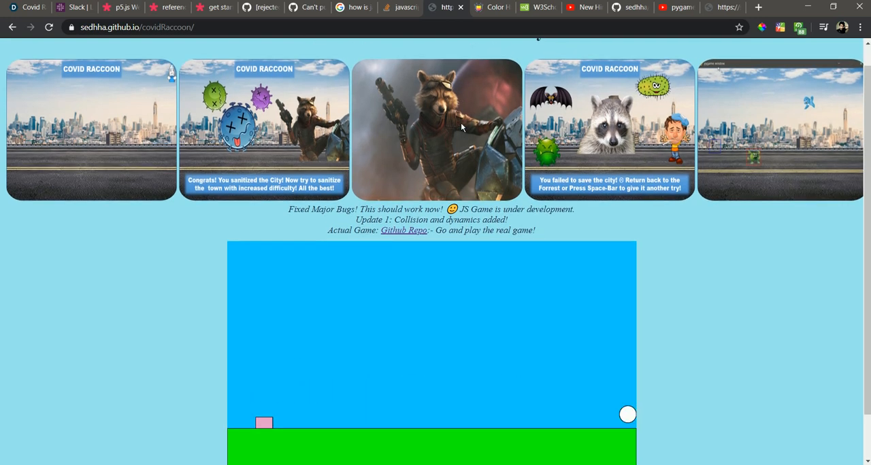
{"action": "scroll", "scroll_direction": "up", "scroll_amount": 3}
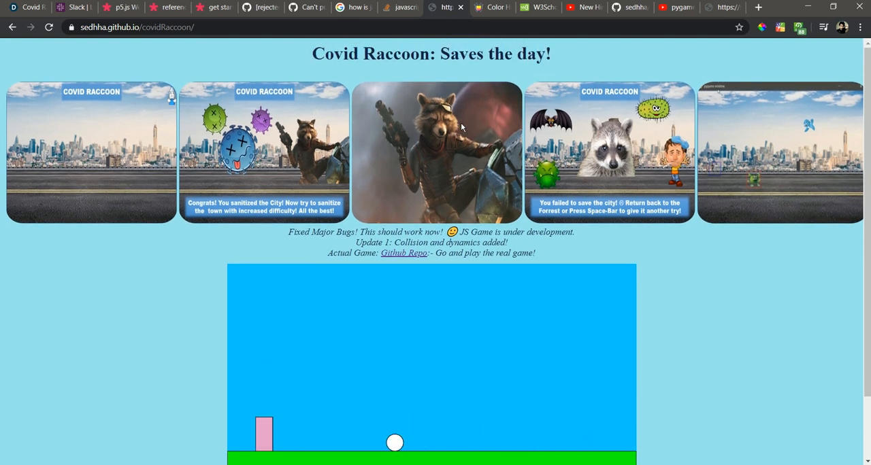
{"action": "scroll", "scroll_direction": "up", "scroll_amount": 3}
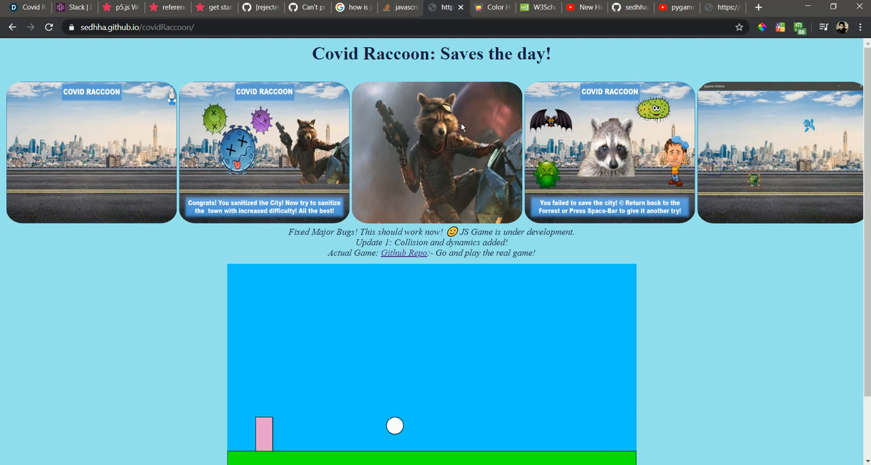
{"action": "scroll", "scroll_direction": "up", "scroll_amount": 3}
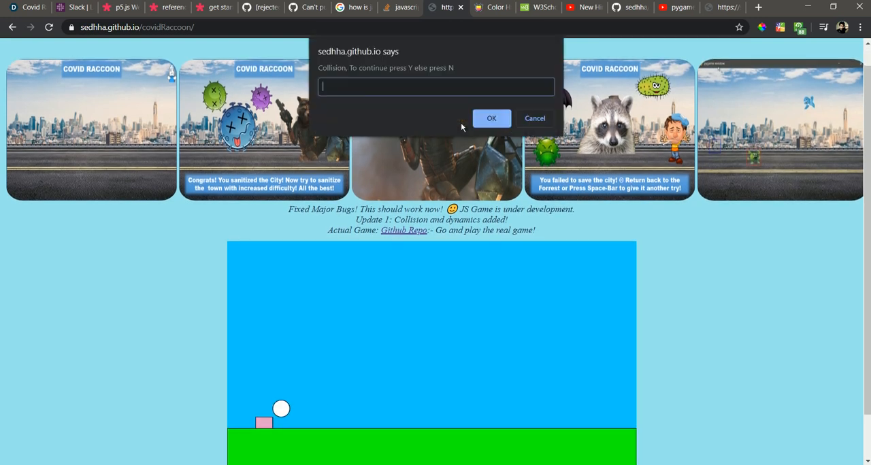
{"action": "mouse_move", "coordinate": [408, 123]}
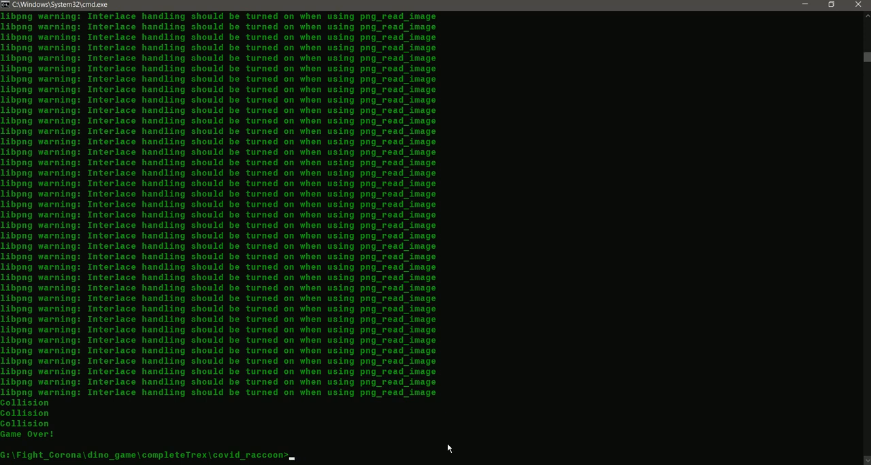
- Run 'py -m pip install pygame', confirming pygame 1.9.4 is already installed
{"action": "type", "text": "python3"}
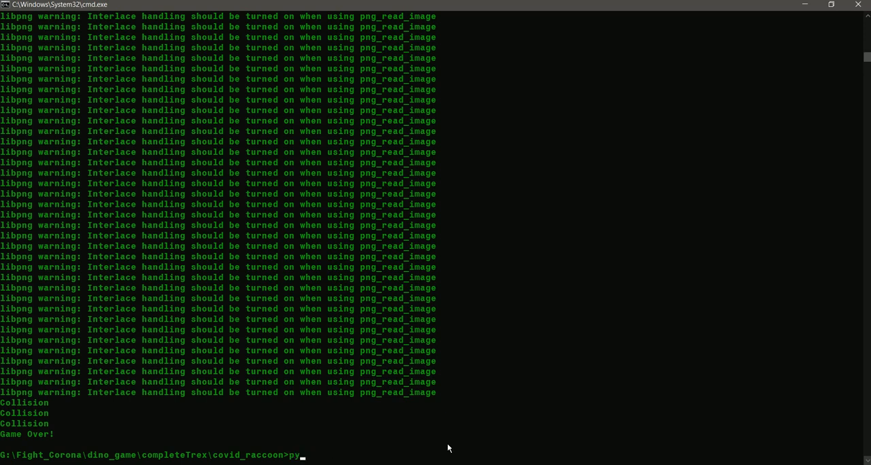
{"action": "key", "text": "Backspace"}
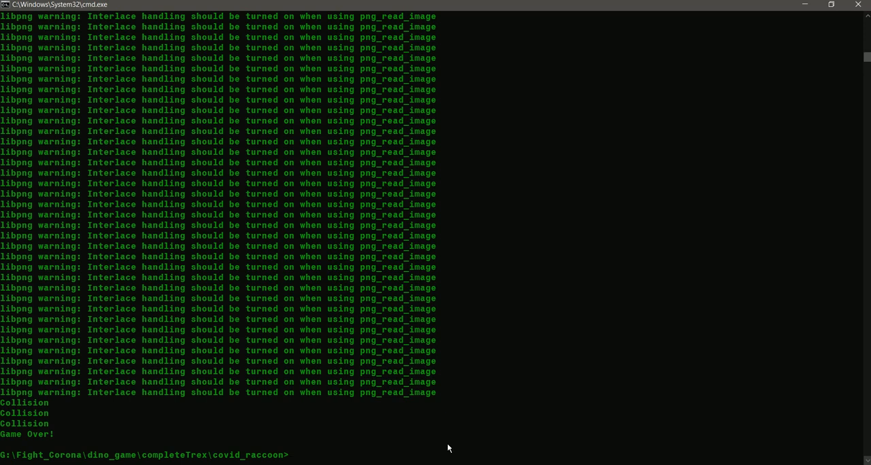
{"action": "type", "text": "pip"}
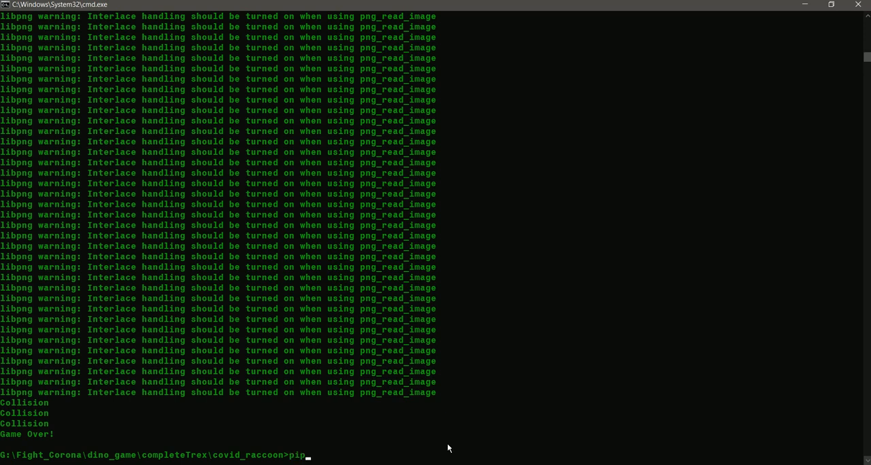
{"action": "key", "text": "Backspace"}
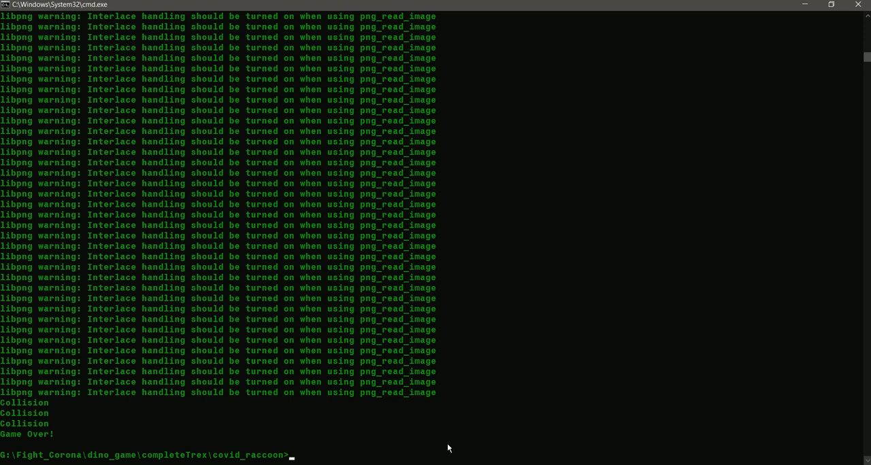
{"action": "type", "text": "pyth"}
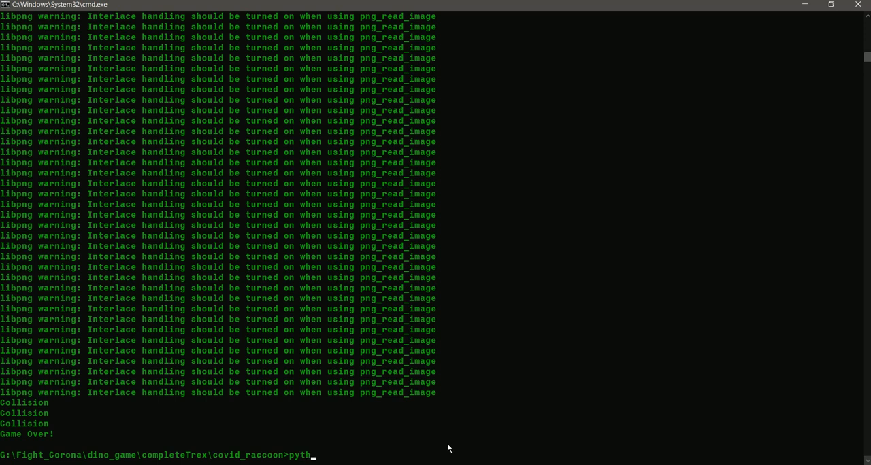
{"action": "key", "text": "Backspace"}
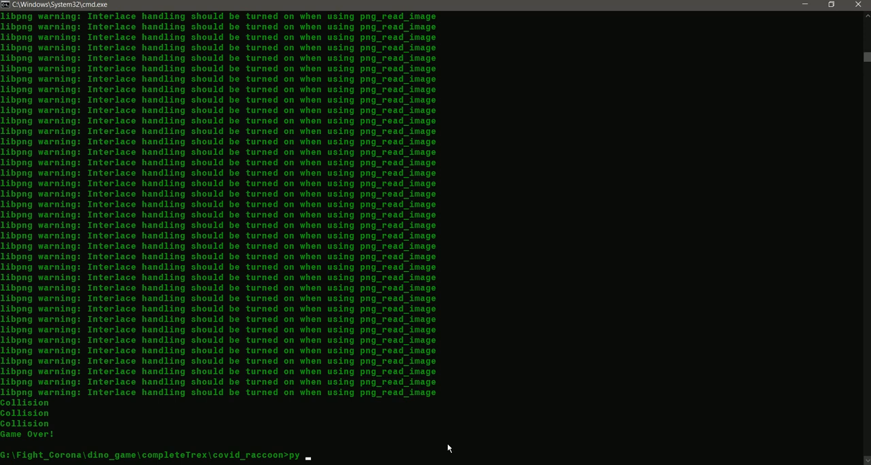
{"action": "type", "text": "-m pip"}
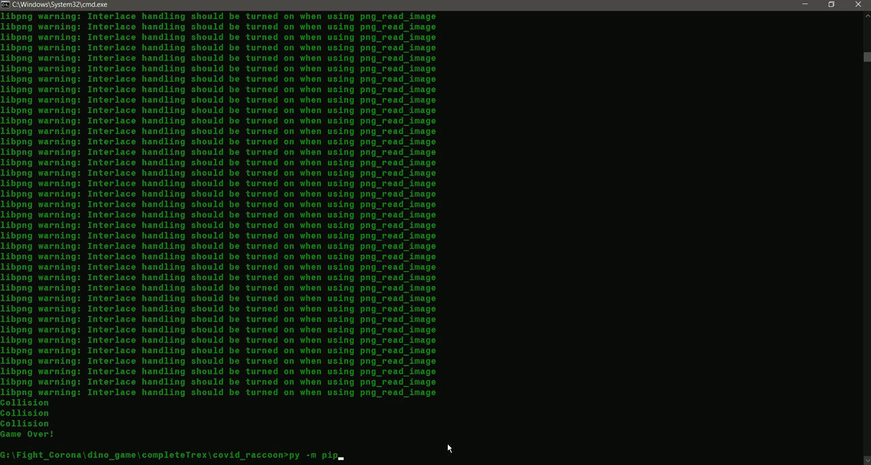
{"action": "type", "text": "install pygame"}
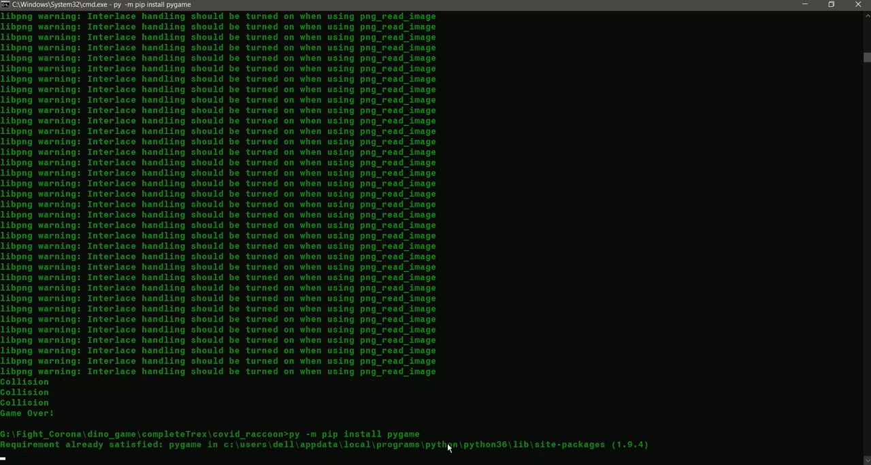
{"action": "mouse_move", "coordinate": [373, 463]}
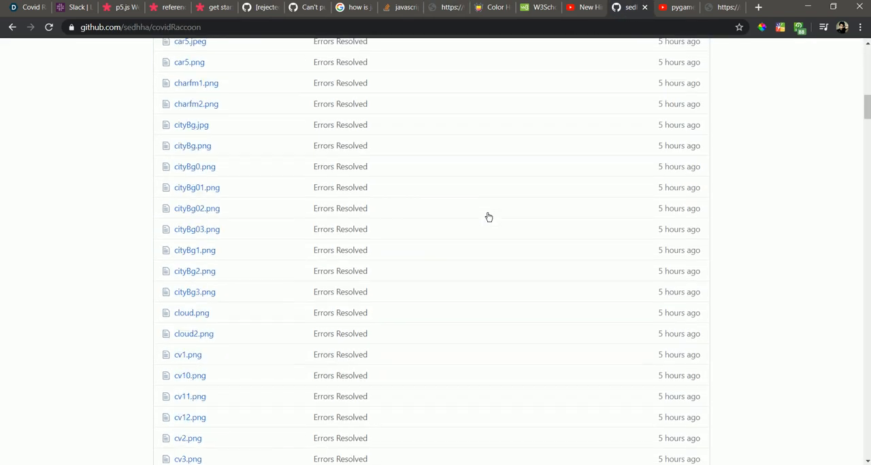
{"action": "scroll", "scroll_direction": "up", "scroll_amount": 3}
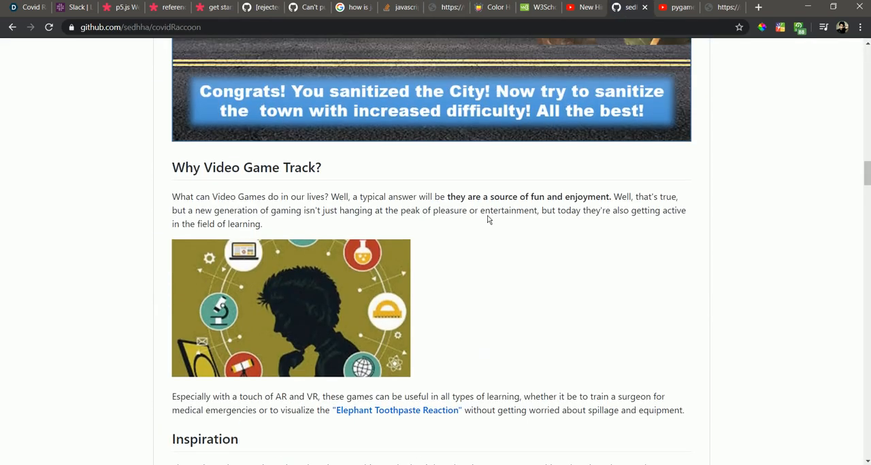
{"action": "scroll", "scroll_direction": "up", "scroll_amount": 3}
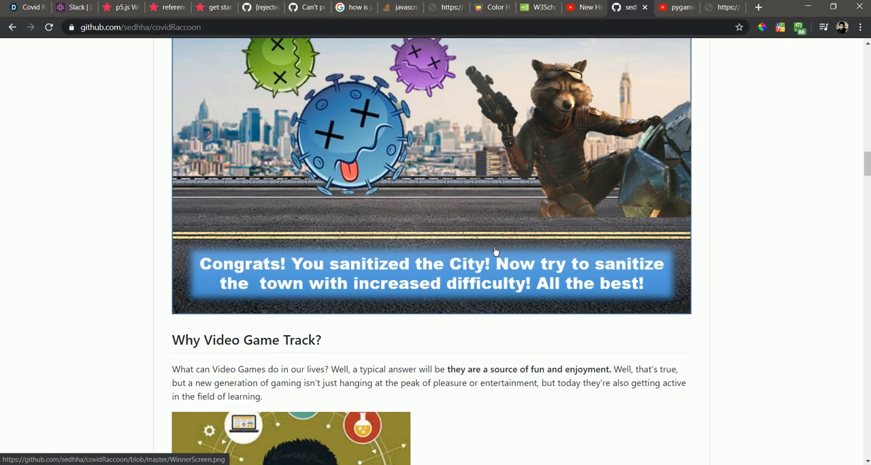
{"action": "scroll", "scroll_direction": "down", "scroll_amount": 3}
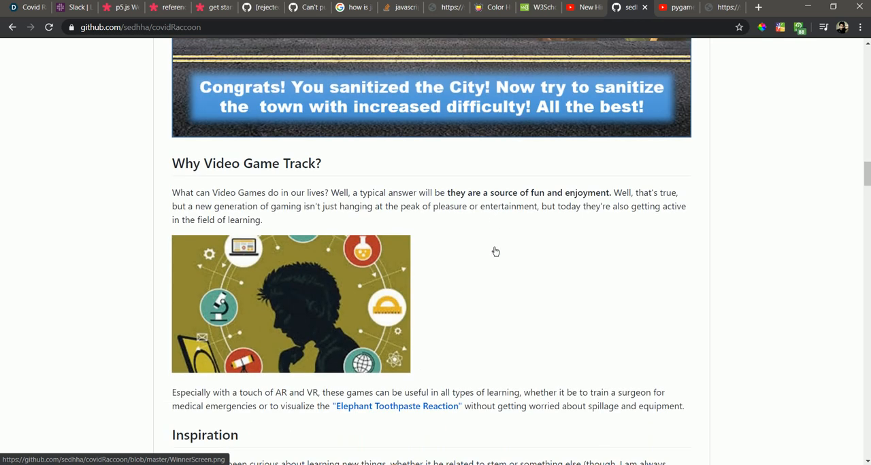
{"action": "scroll", "scroll_direction": "down", "scroll_amount": 3}
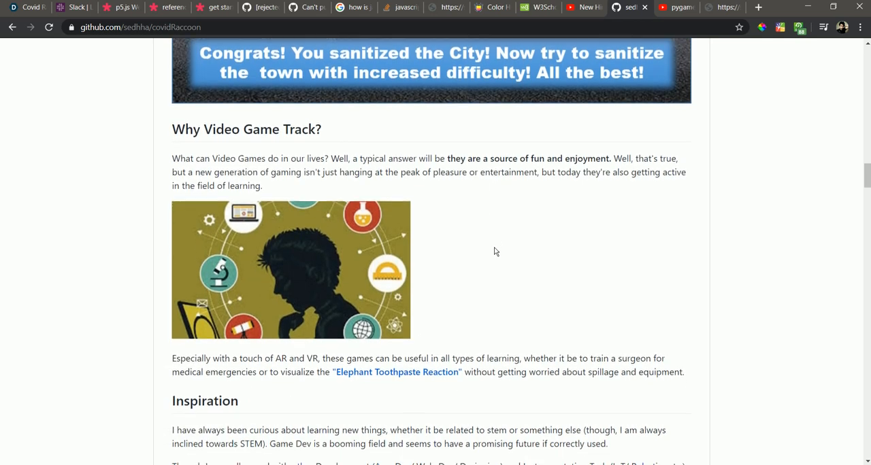
{"action": "scroll", "scroll_direction": "up", "scroll_amount": 3}
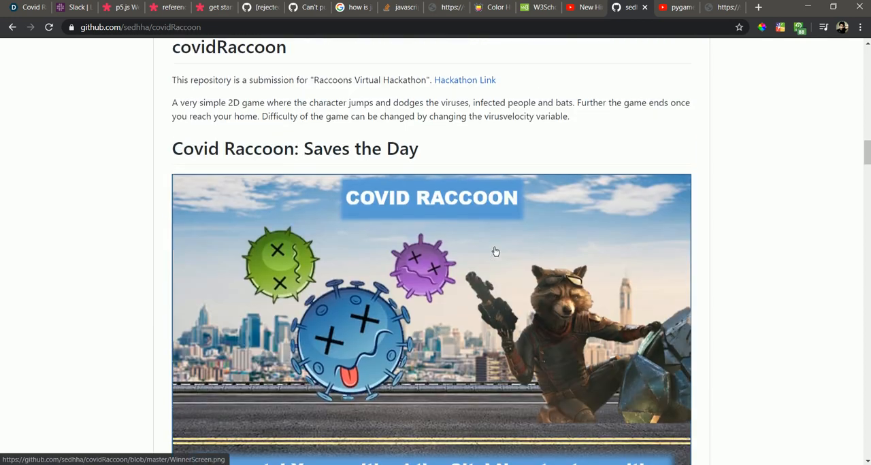
{"action": "scroll", "scroll_direction": "down", "scroll_amount": 3}
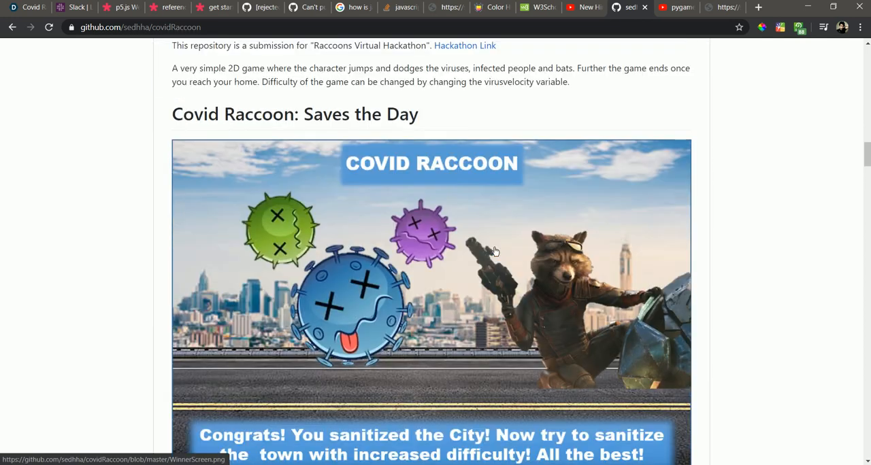
{"action": "scroll", "scroll_direction": "down", "scroll_amount": 3}
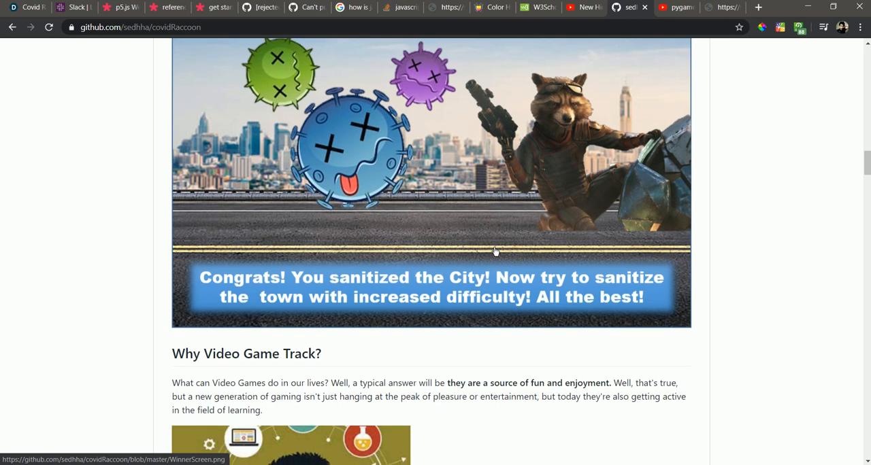
{"action": "scroll", "scroll_direction": "up", "scroll_amount": 3}
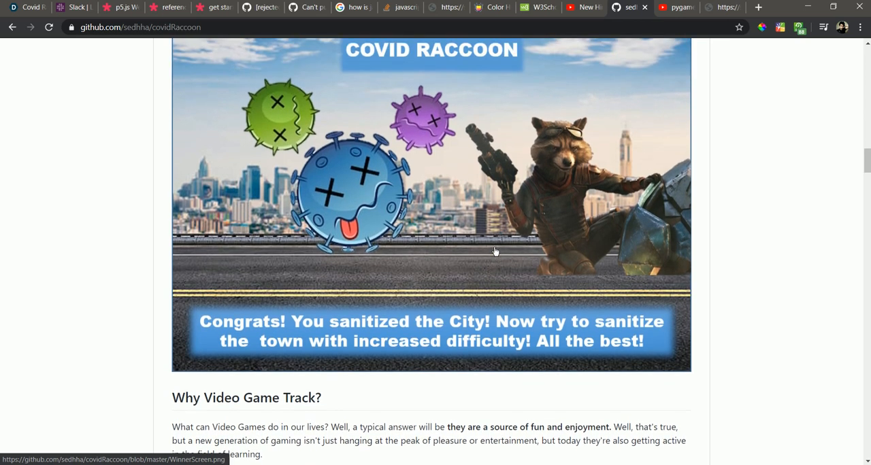
{"action": "scroll", "scroll_direction": "up", "scroll_amount": 3}
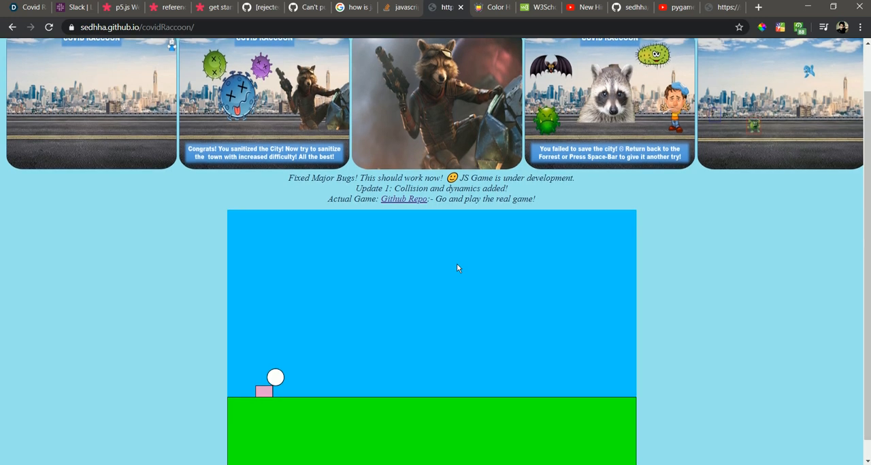
{"action": "mouse_move", "coordinate": [376, 332]}
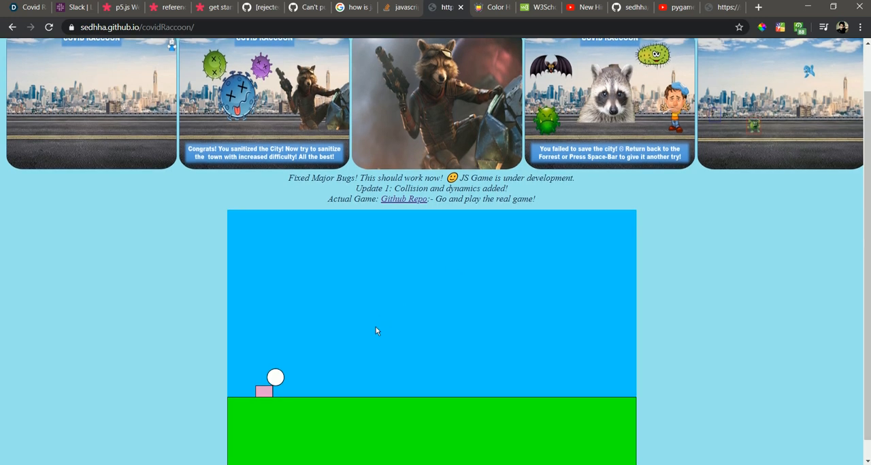
- Reload the sedhha.github.io/covidRaccoon game and Cancel the collision alert
{"action": "scroll", "scroll_direction": "up", "scroll_amount": 3}
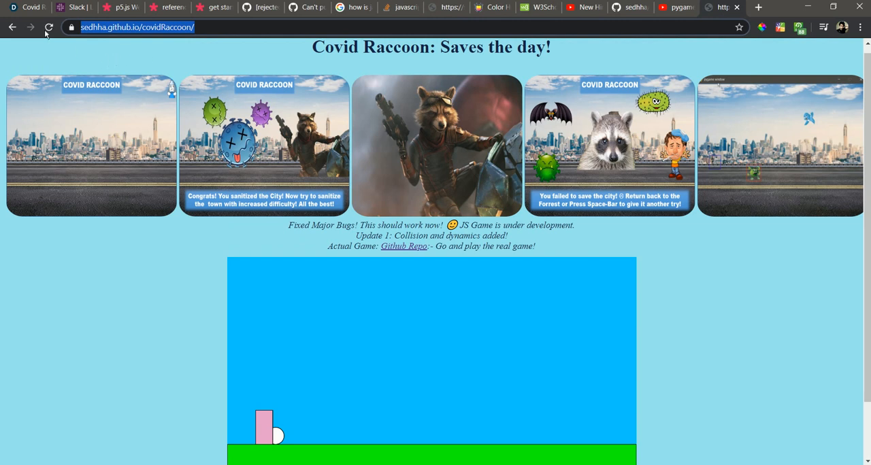
{"action": "left_click", "coordinate": [48, 27]}
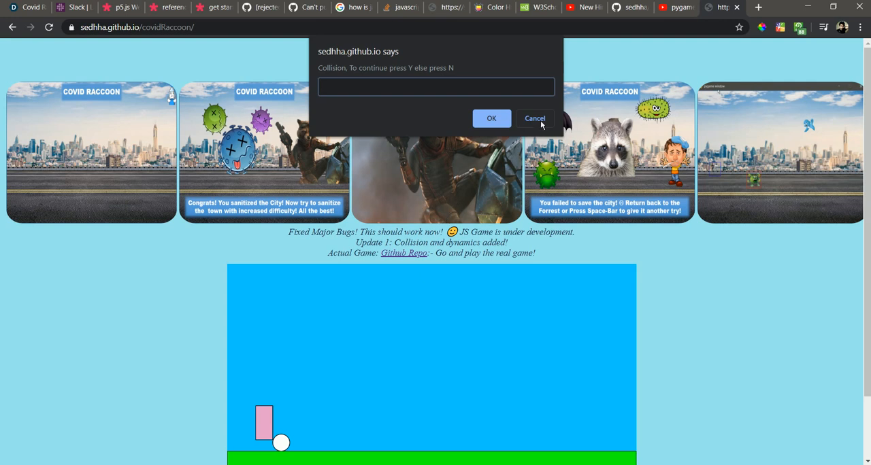
{"action": "left_click", "coordinate": [535, 118]}
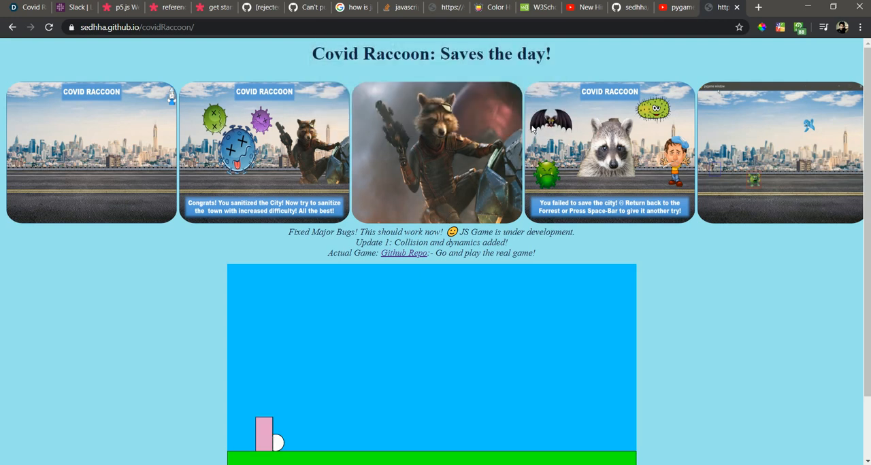
{"action": "mouse_move", "coordinate": [395, 214]}
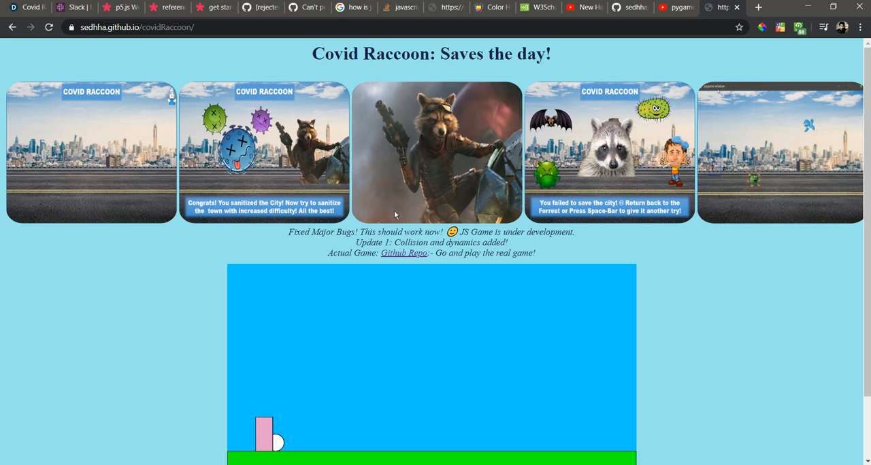
{"action": "mouse_move", "coordinate": [583, 102]}
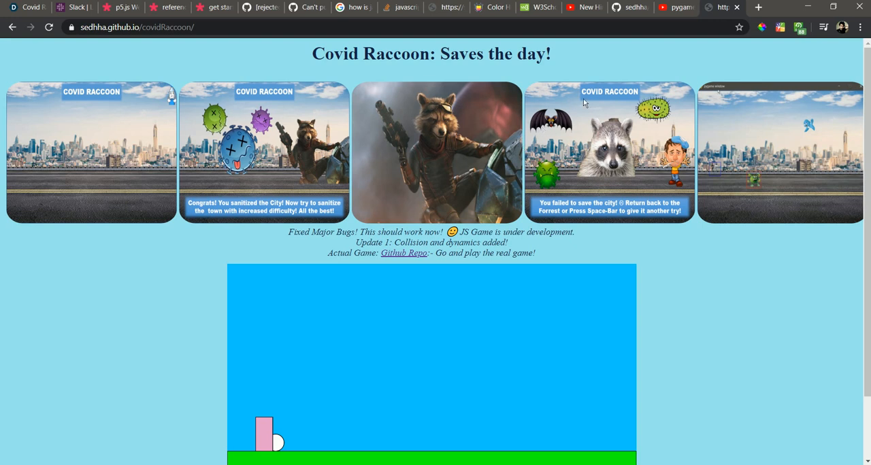
{"action": "scroll", "scroll_direction": "down", "scroll_amount": 3}
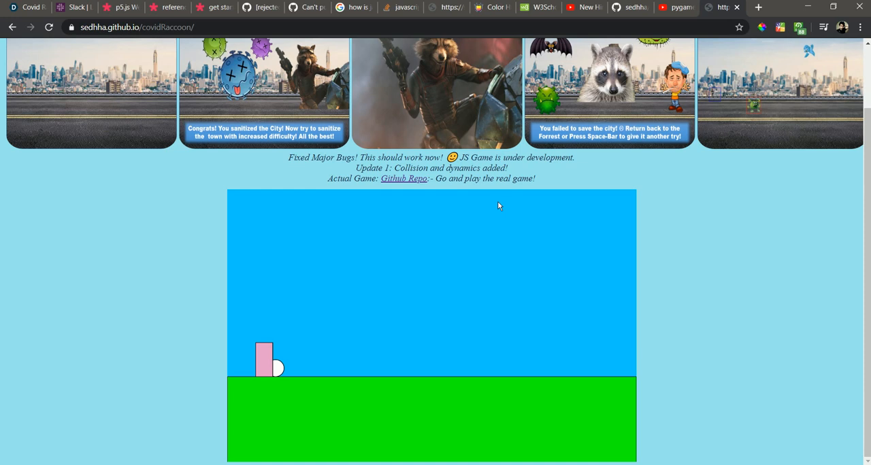
{"action": "mouse_move", "coordinate": [489, 200]}
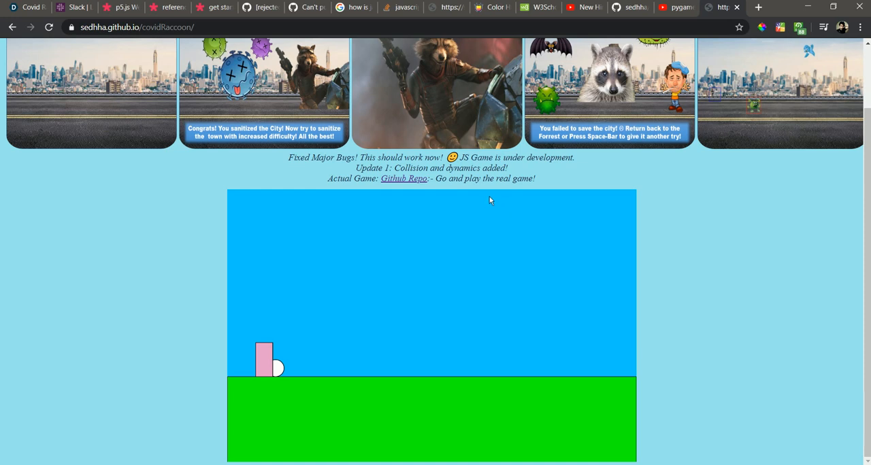
{"action": "scroll", "scroll_direction": "up", "scroll_amount": 3}
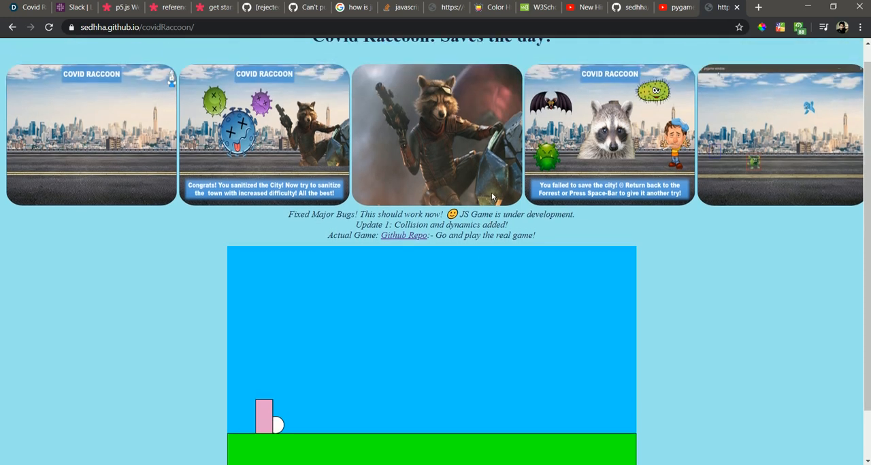
{"action": "mouse_move", "coordinate": [609, 98]}
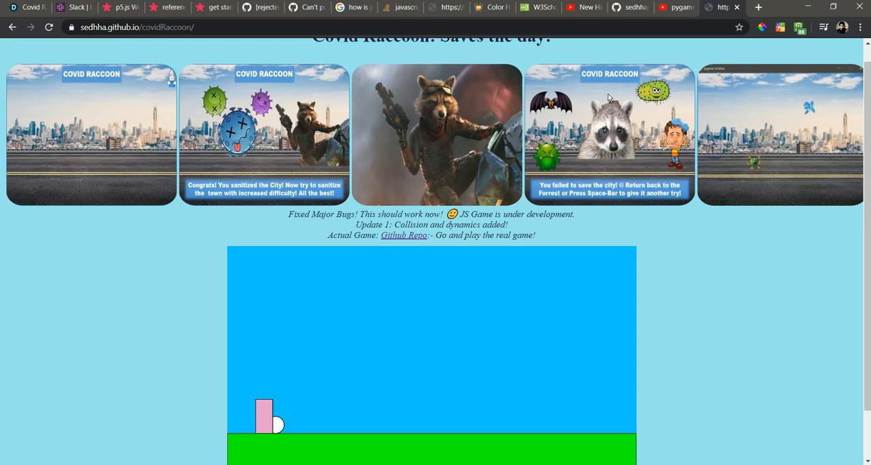
{"action": "mouse_move", "coordinate": [420, 76]}
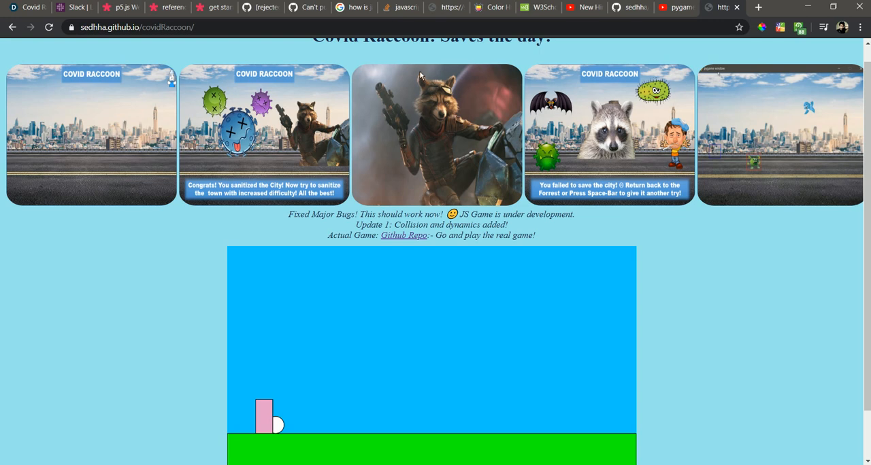
{"action": "mouse_move", "coordinate": [200, 151]}
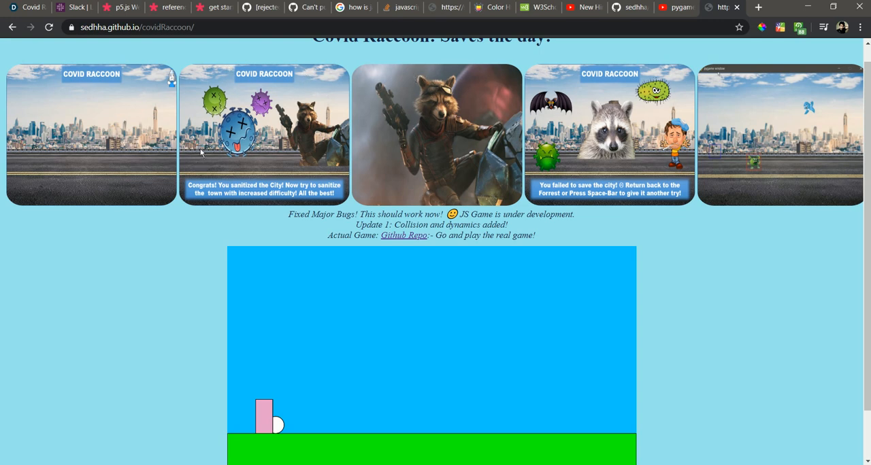
{"action": "mouse_move", "coordinate": [182, 238]}
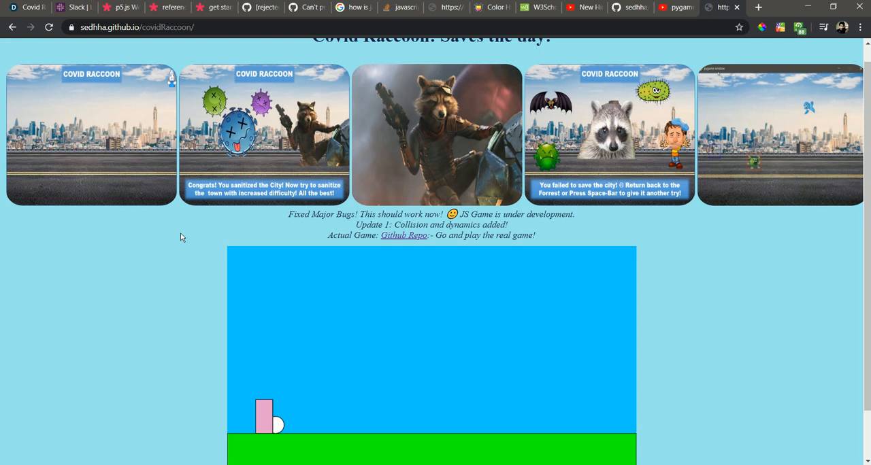
{"action": "mouse_move", "coordinate": [535, 158]}
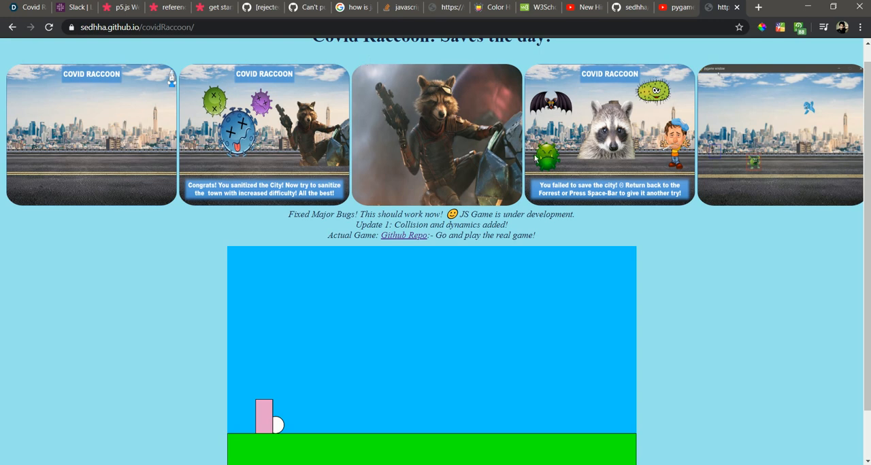
{"action": "mouse_move", "coordinate": [469, 73]}
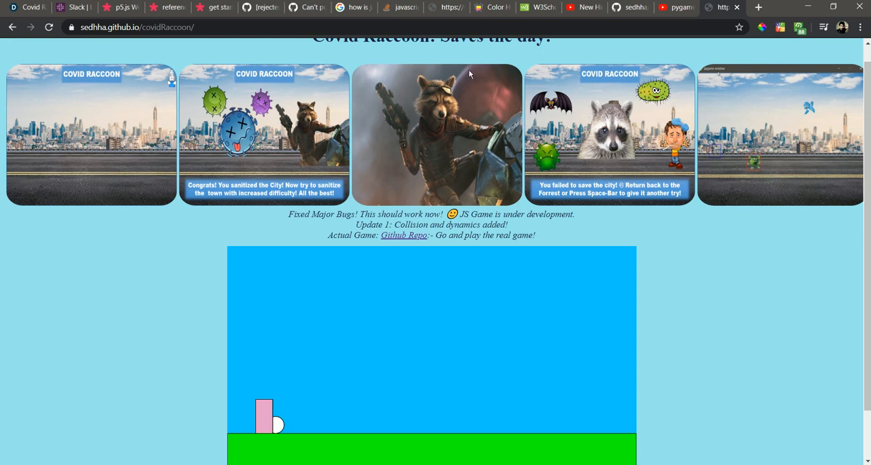
{"action": "mouse_move", "coordinate": [445, 8]}
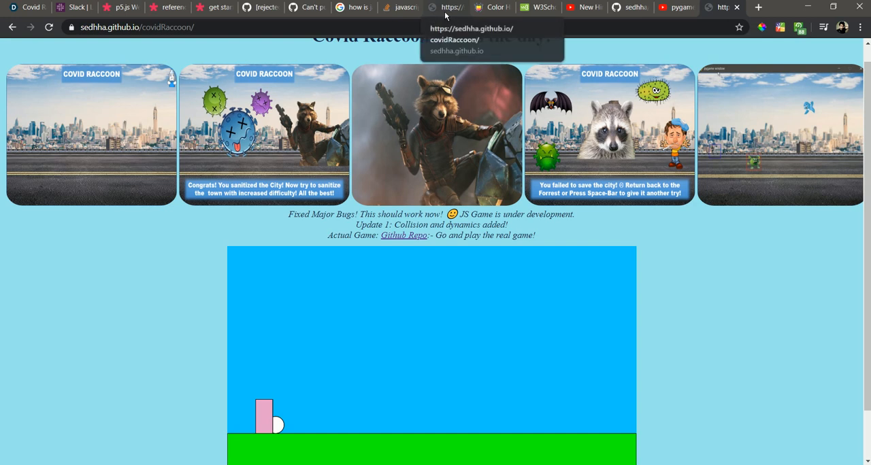
{"action": "mouse_move", "coordinate": [485, 176]}
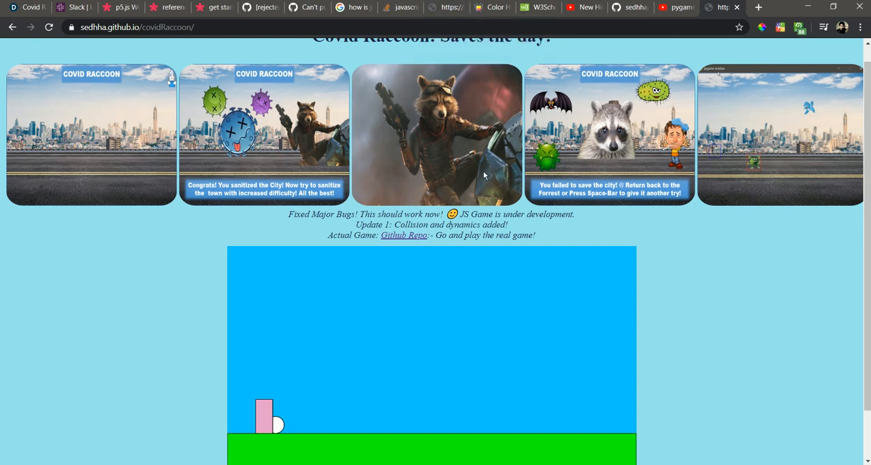
{"action": "mouse_move", "coordinate": [486, 68]}
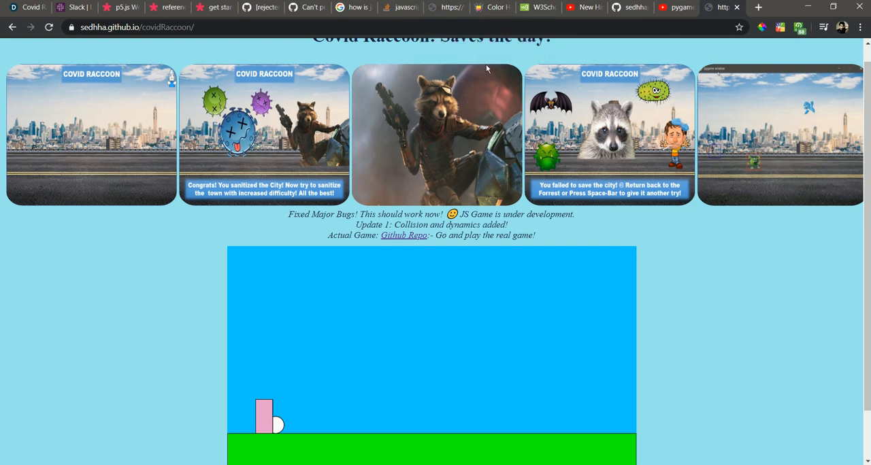
{"action": "mouse_move", "coordinate": [439, 63]}
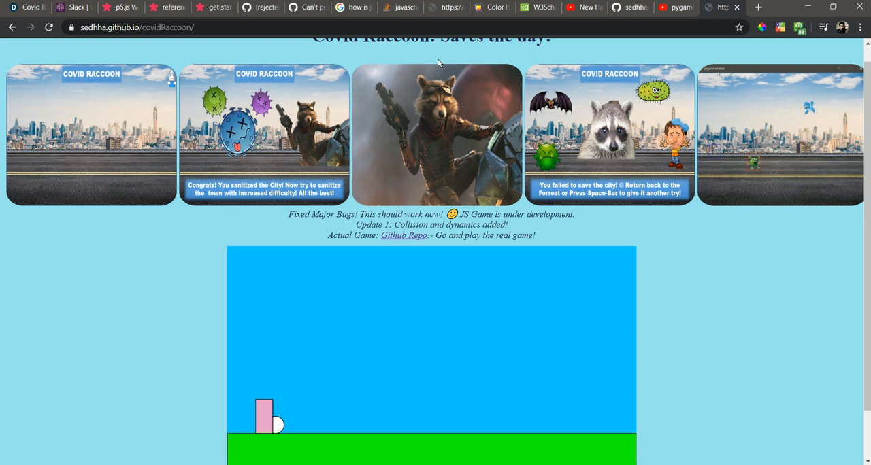